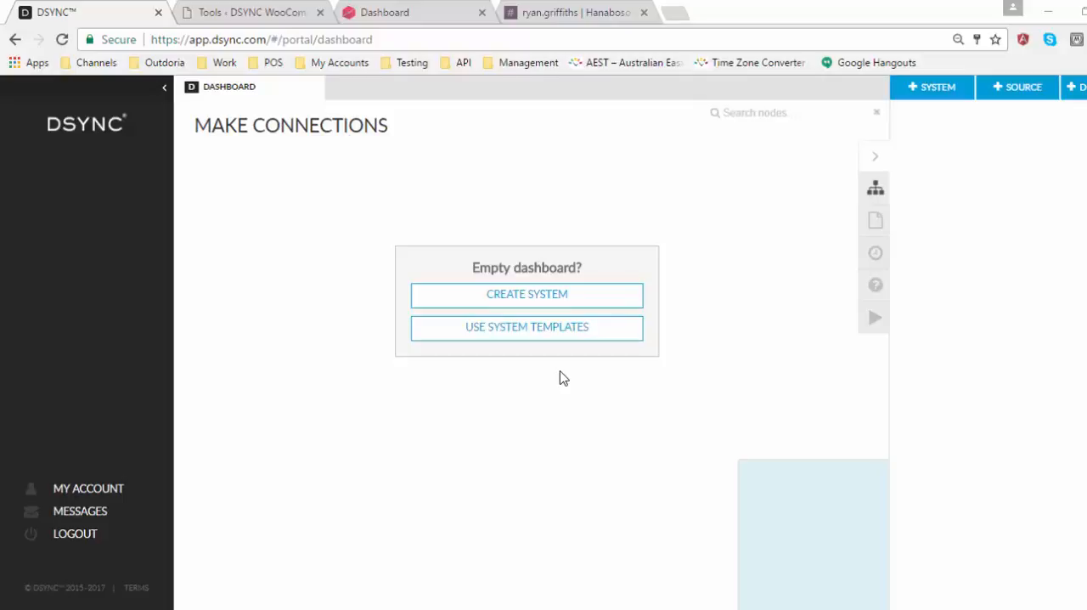
mouse_move(491, 333)
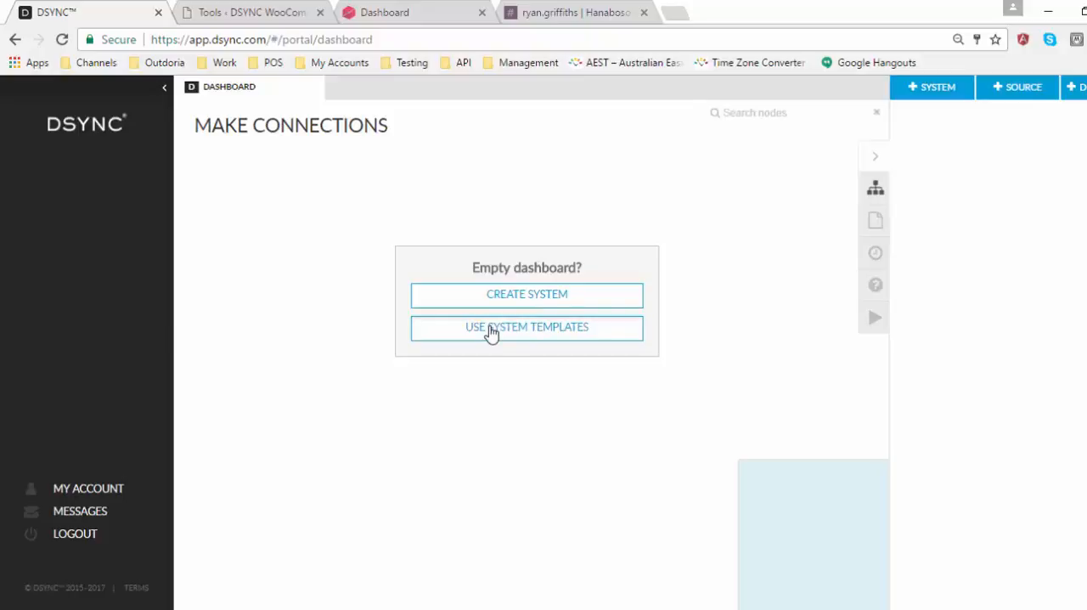
Add a new system from the WooCommerce template, opening its setup form with name and login fields.
left_click(526, 296)
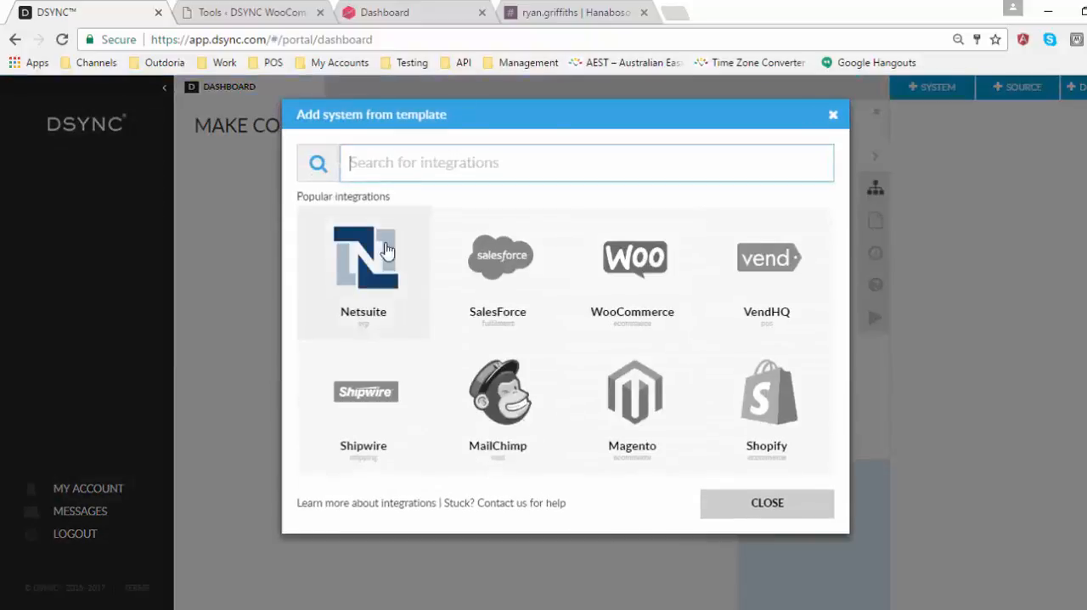
left_click(632, 263)
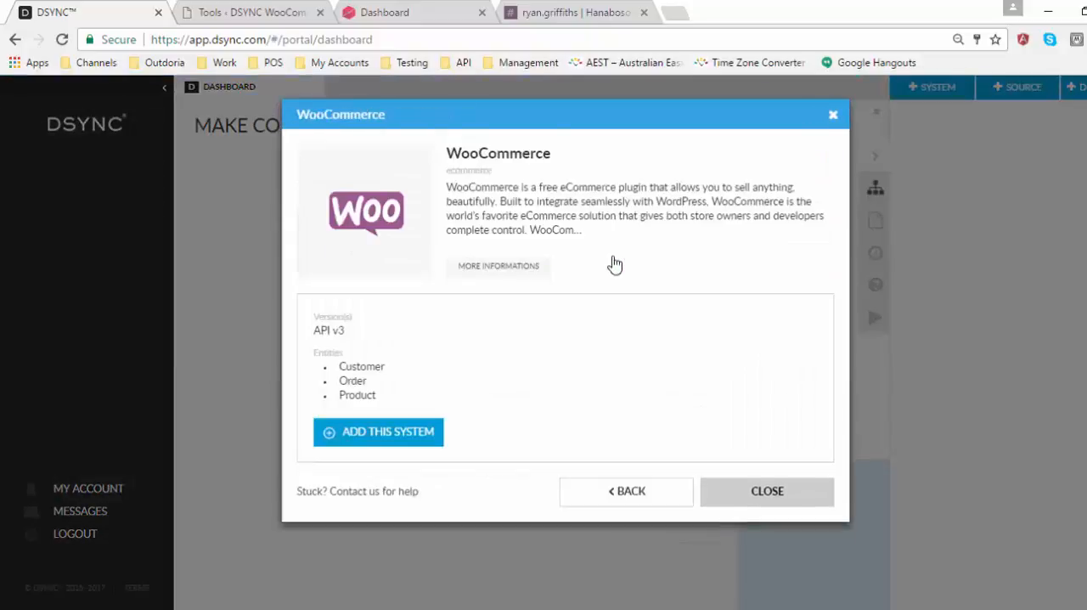
mouse_move(387, 432)
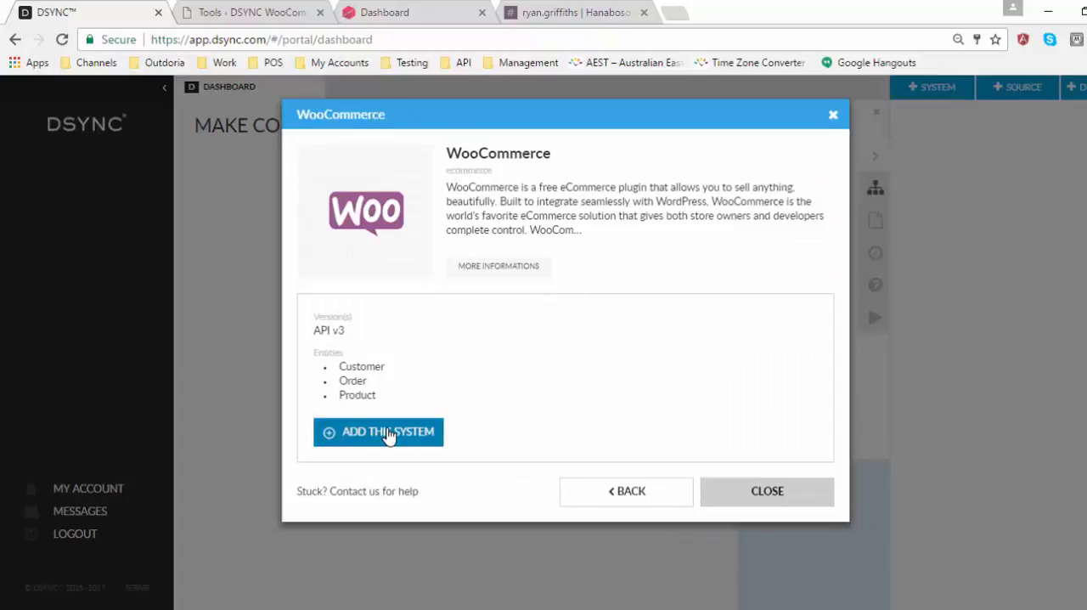
left_click(377, 432)
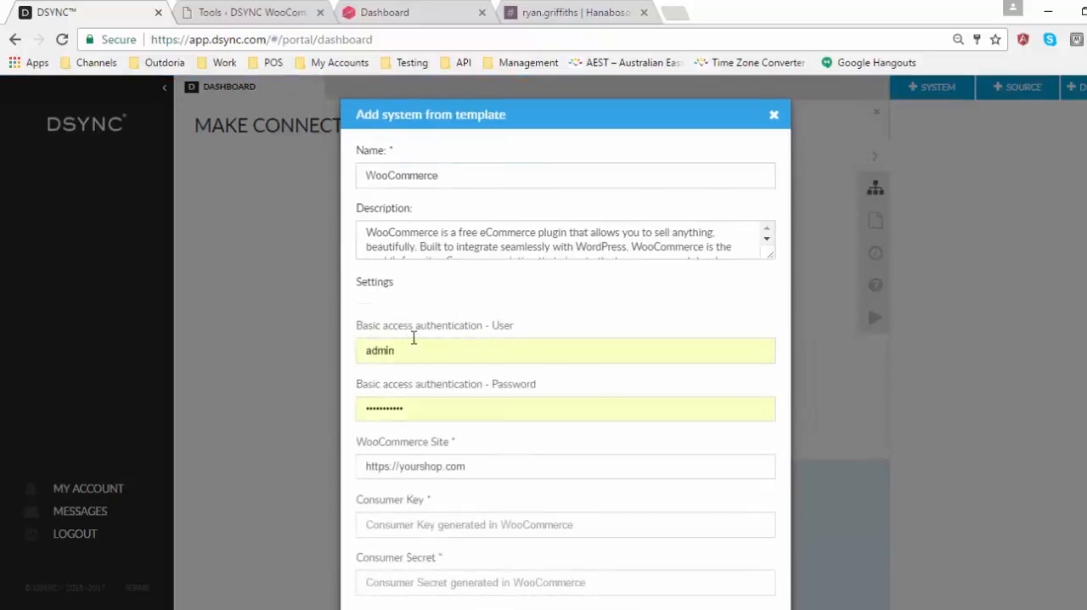
mouse_move(428, 343)
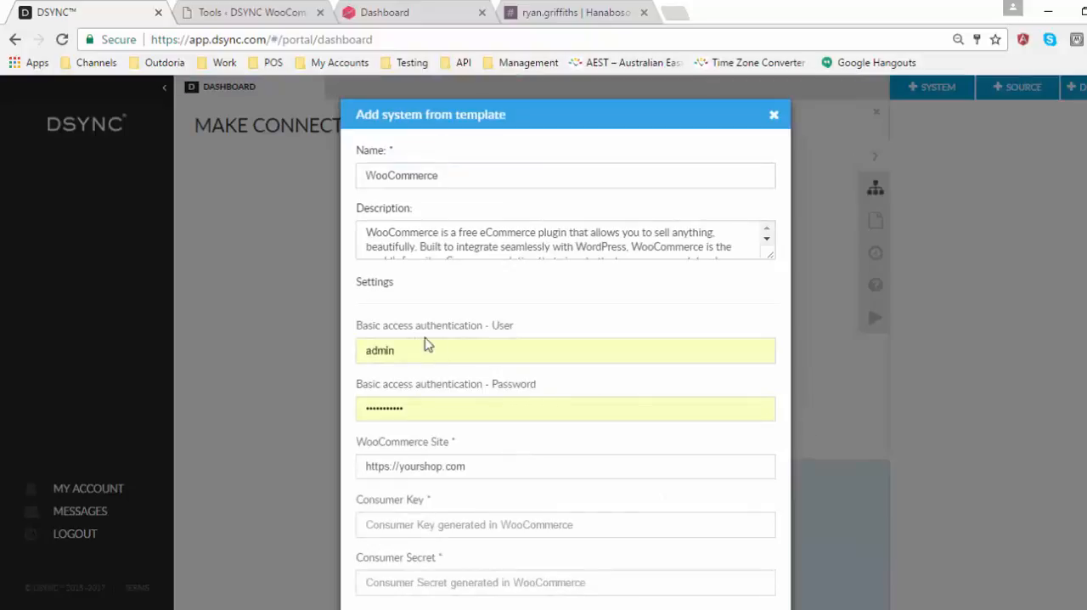
scroll("down", 3)
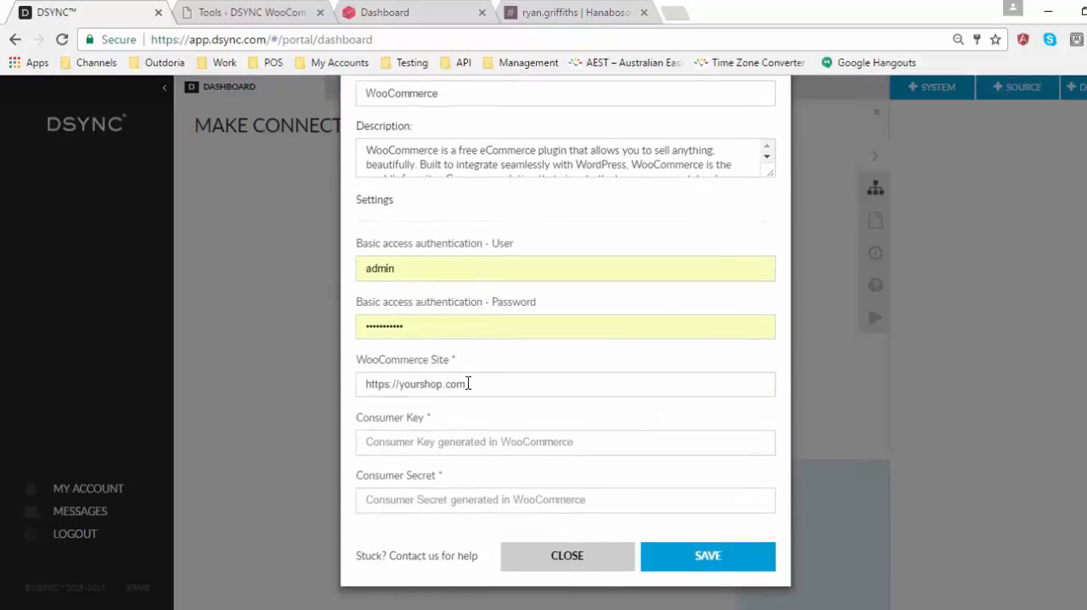
left_click(247, 14)
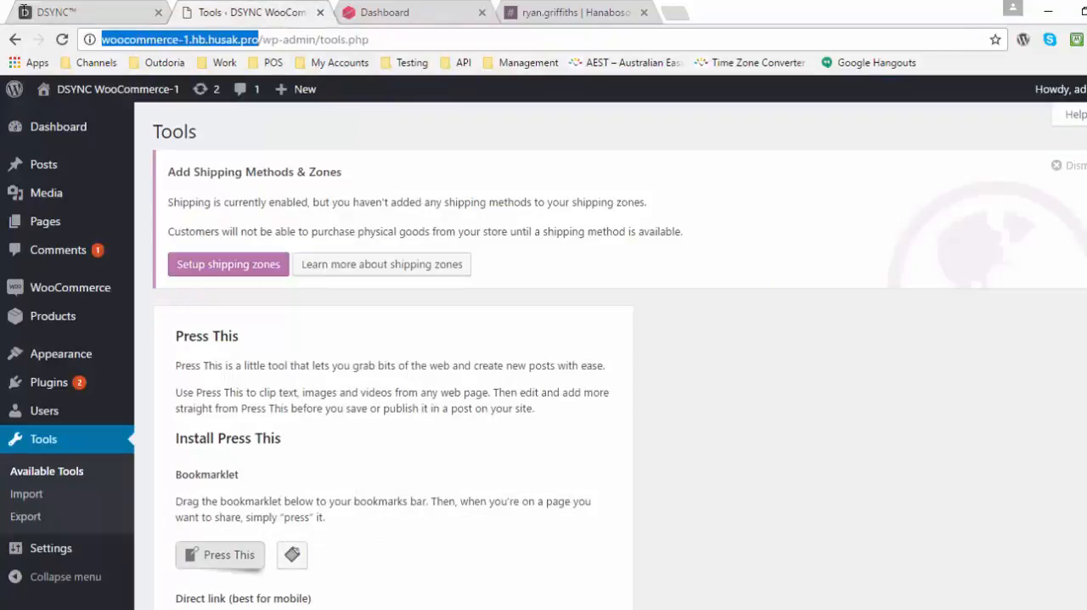
right_click(178, 39)
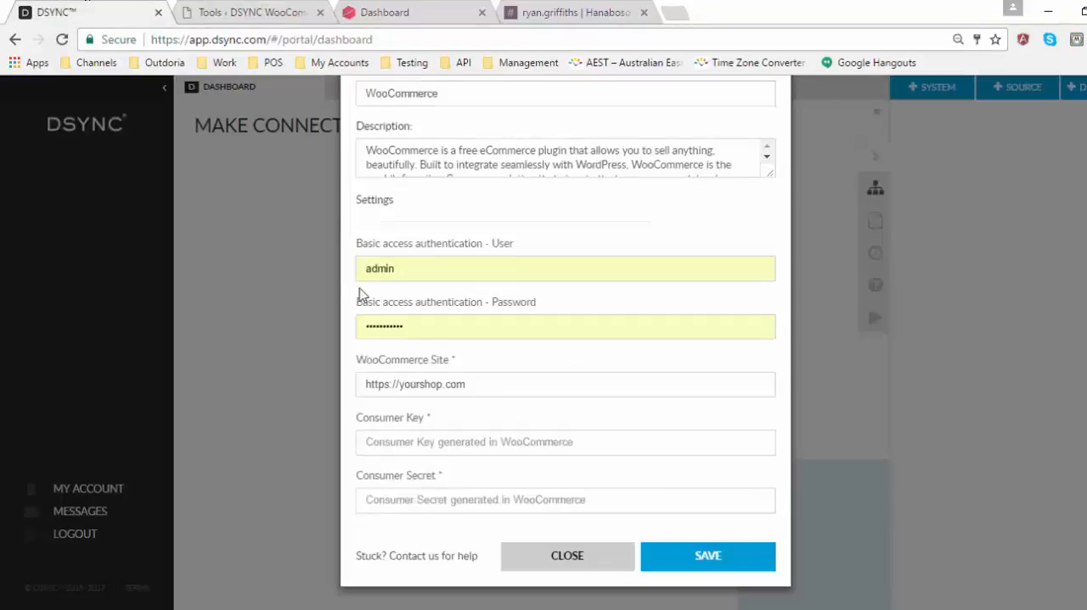
right_click(414, 384)
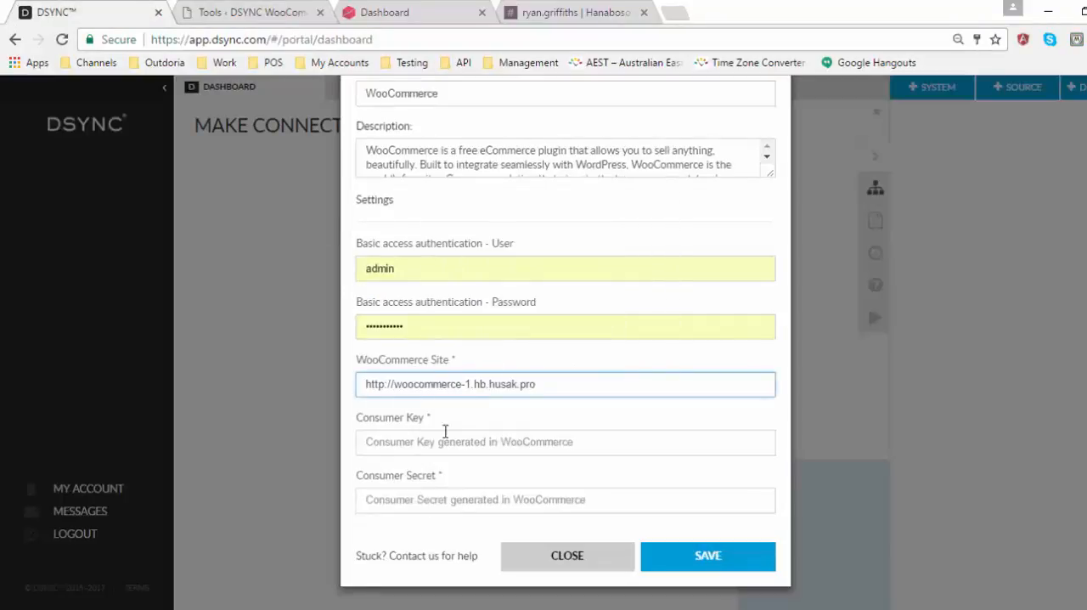
left_click(237, 14)
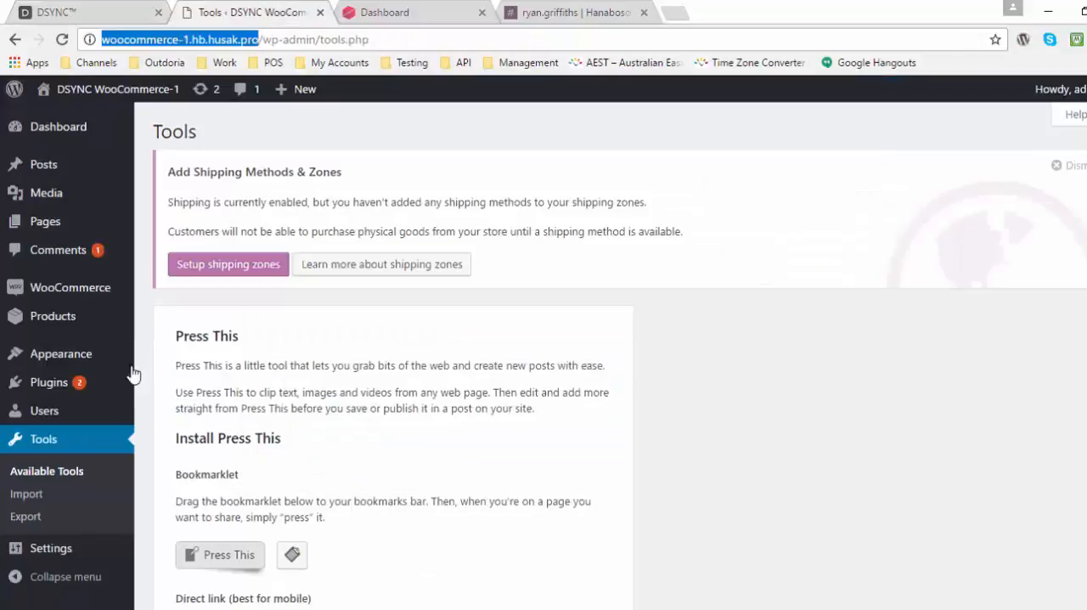
mouse_move(53, 316)
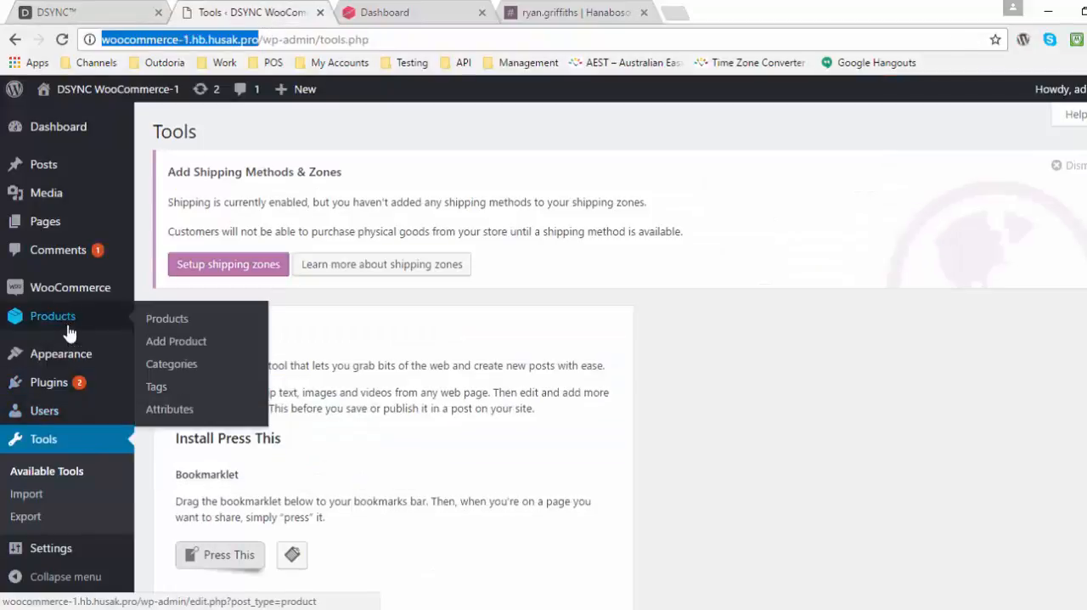
Show the WooCommerce Settings > API > Keys/Apps list, including the existing Dsync-key.
left_click(27, 320)
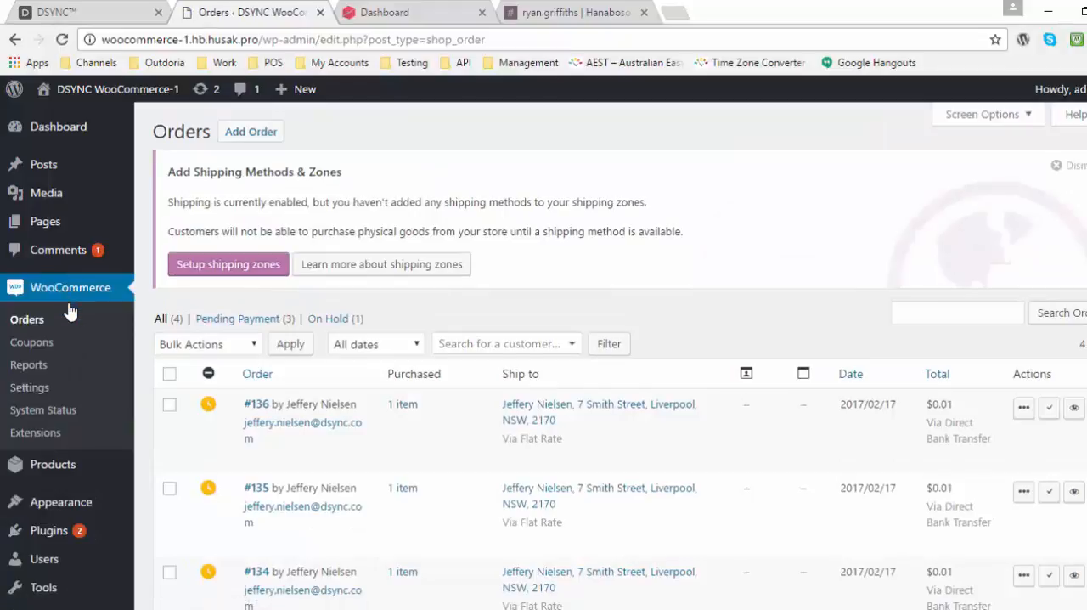
left_click(31, 387)
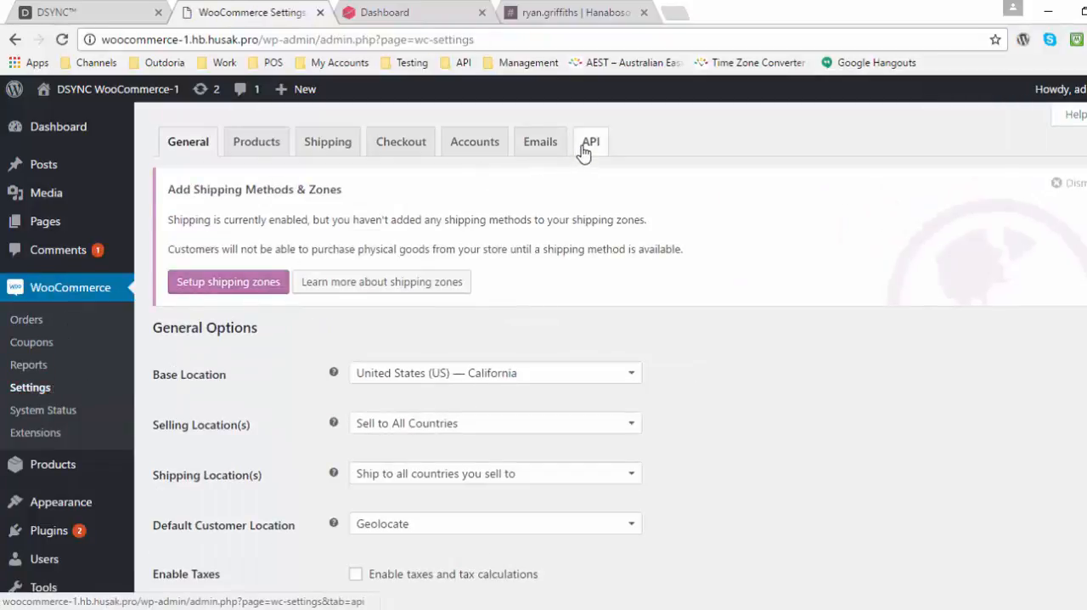
left_click(591, 141)
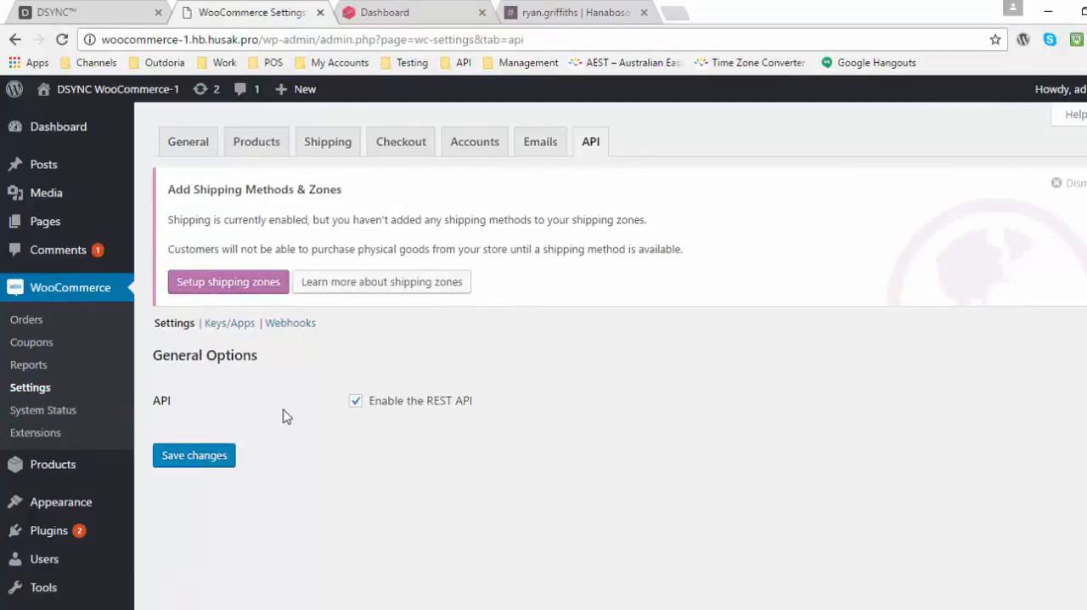
left_click(228, 322)
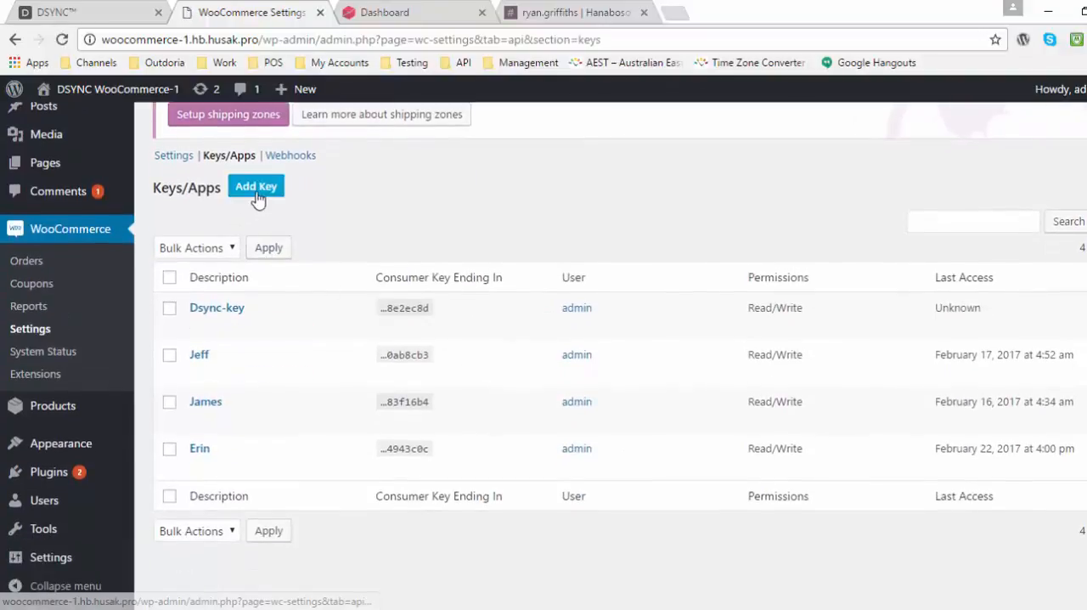
Generate a new API key described Dsync-Test and copy its consumer key.
left_click(255, 187)
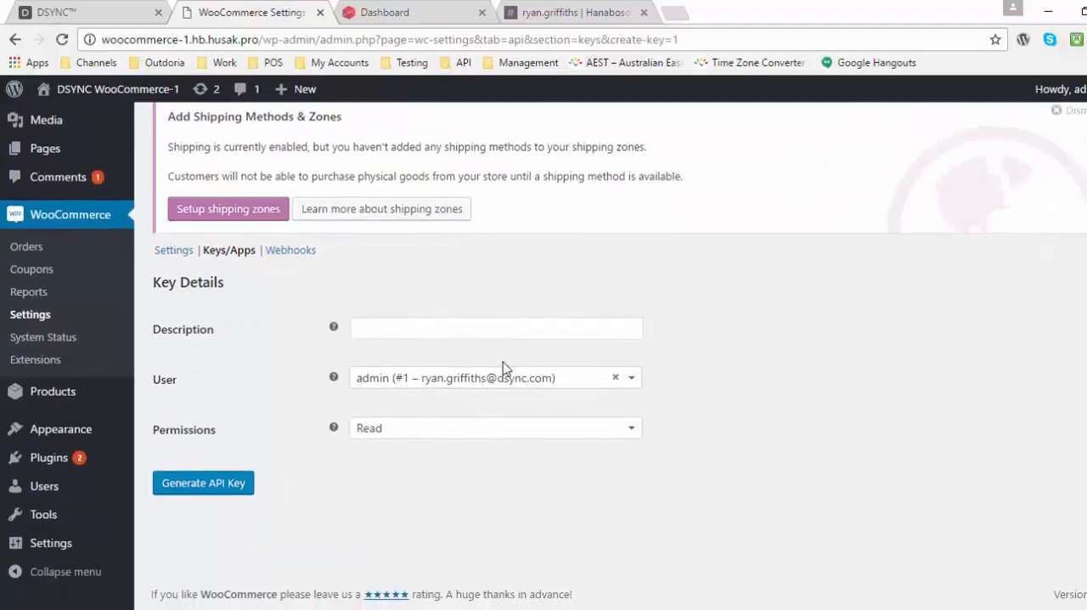
left_click(495, 326)
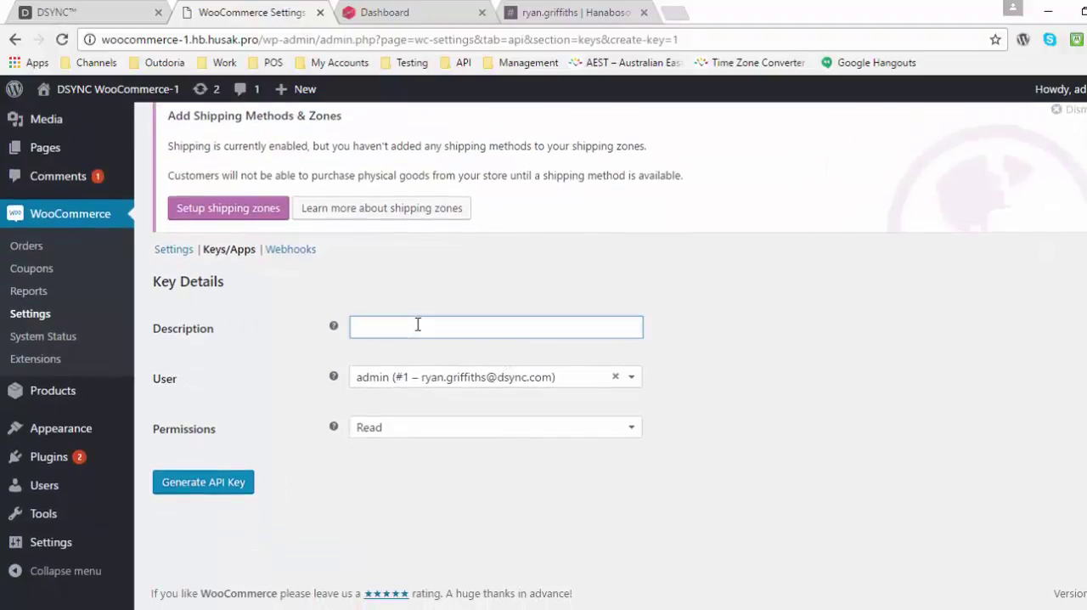
type("Dsy")
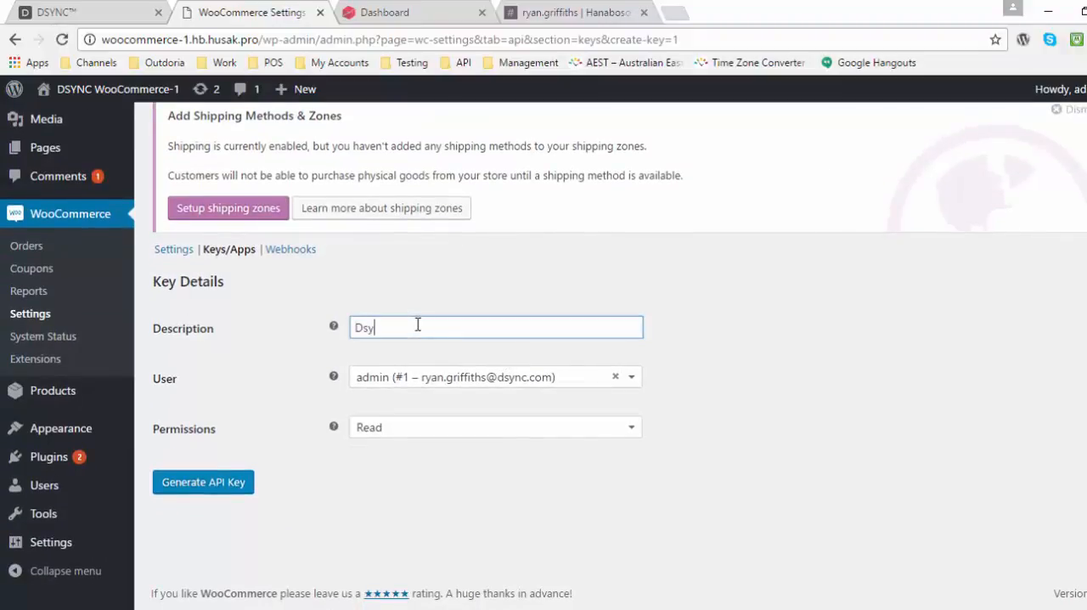
type("n")
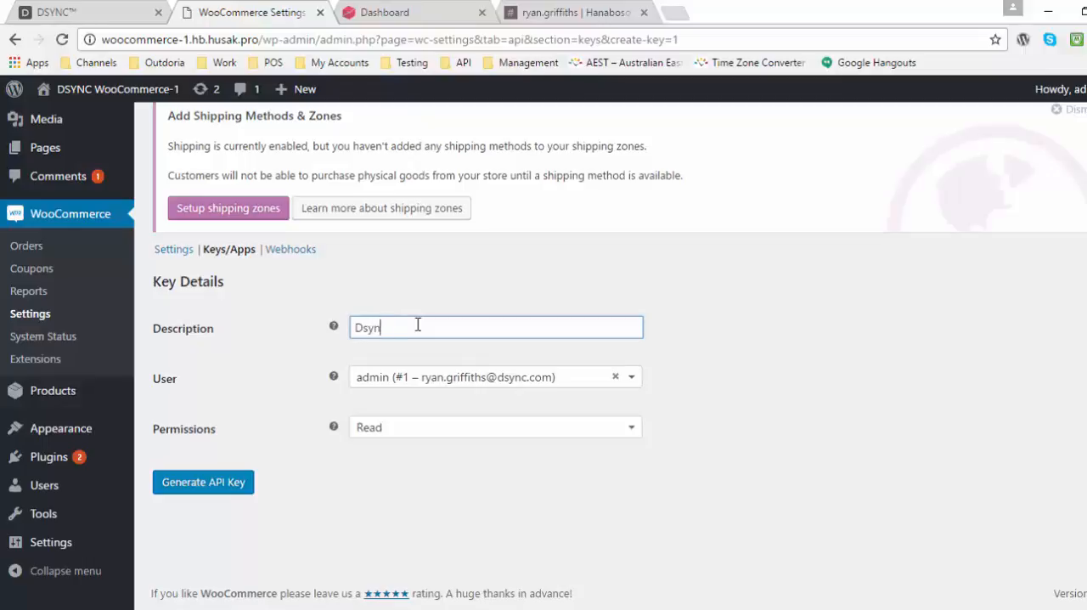
type("c-Test")
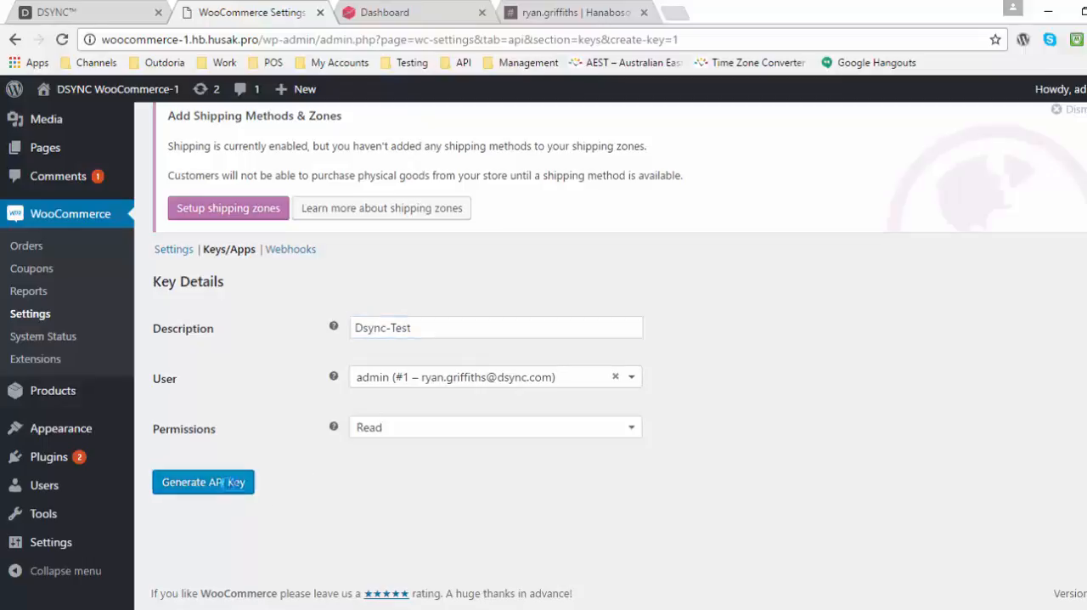
left_click(204, 482)
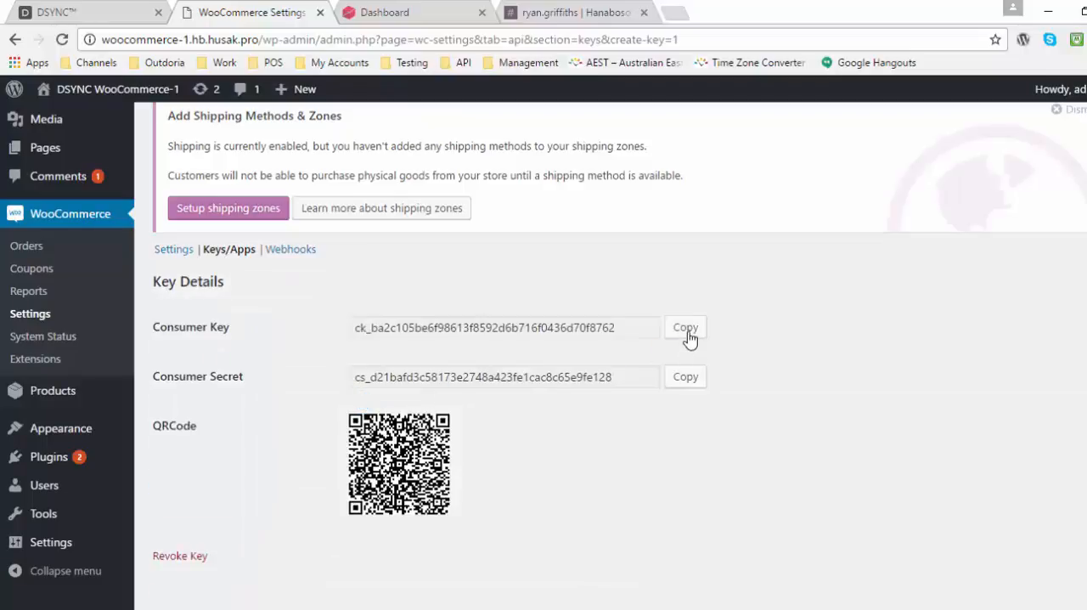
left_click(685, 326)
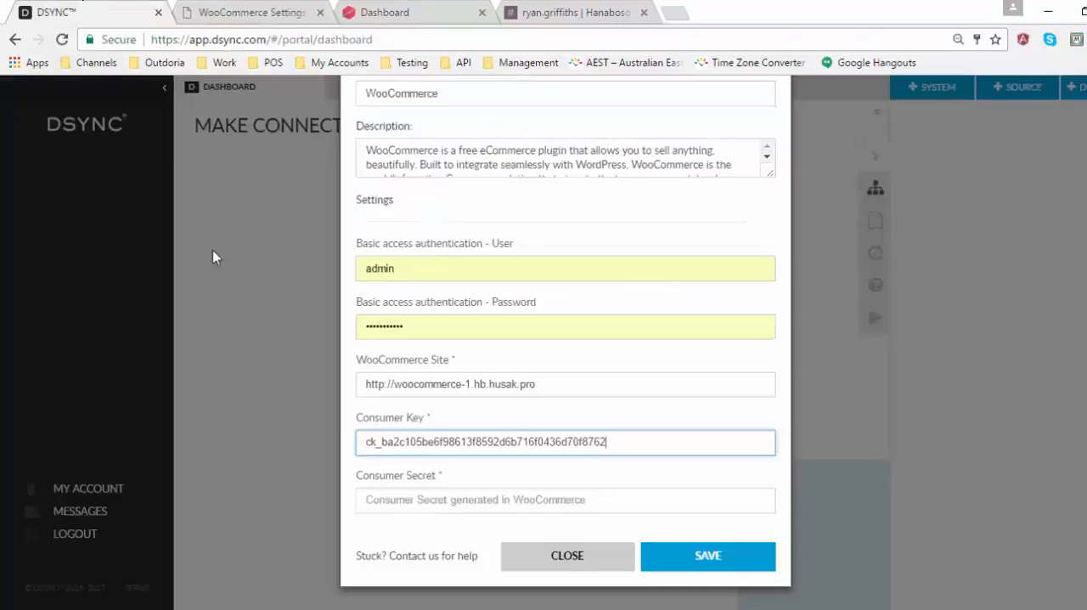
Paste the consumer secret and save the WooCommerce system to the DSYNC dashboard.
right_click(564, 499)
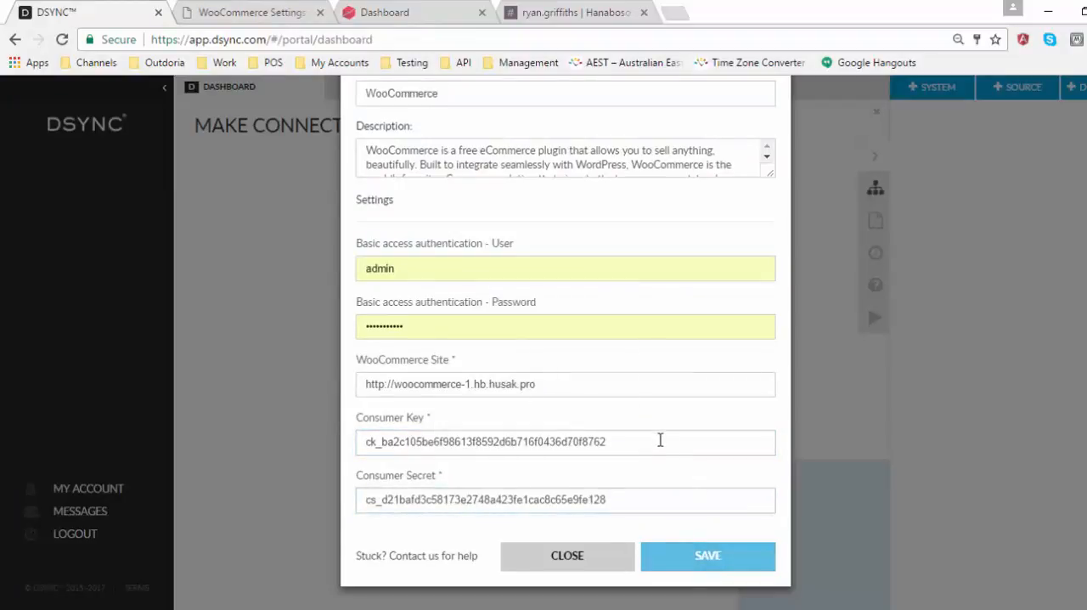
left_click(706, 555)
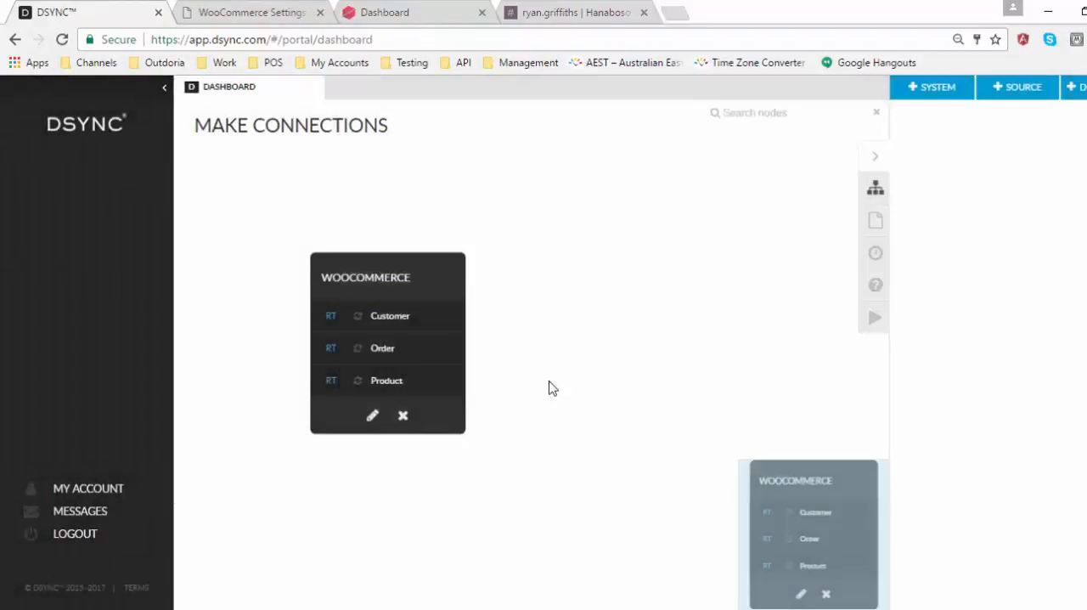
mouse_move(836, 144)
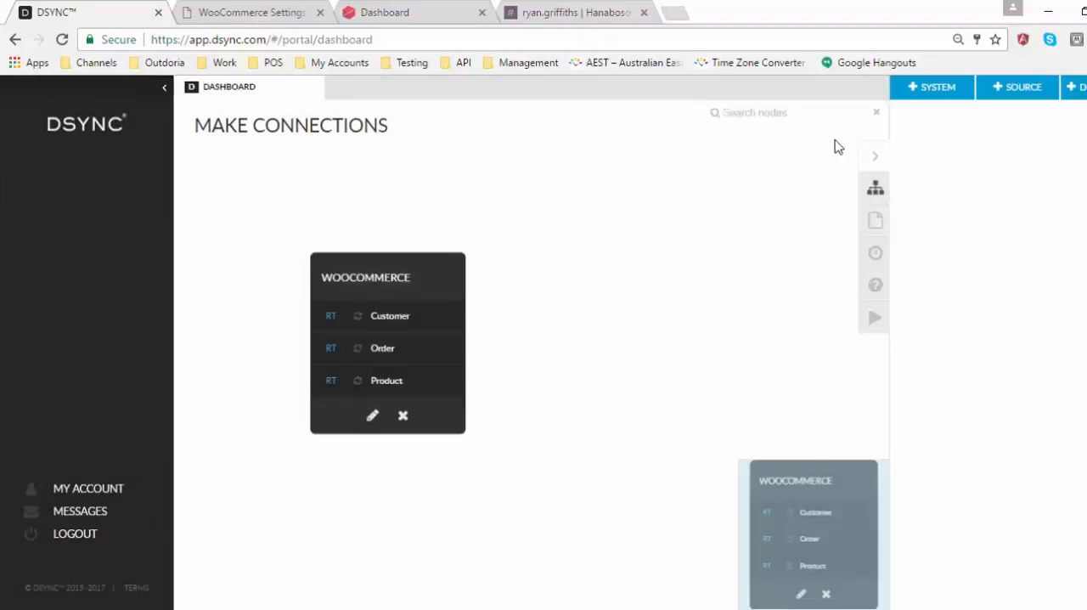
mouse_move(924, 92)
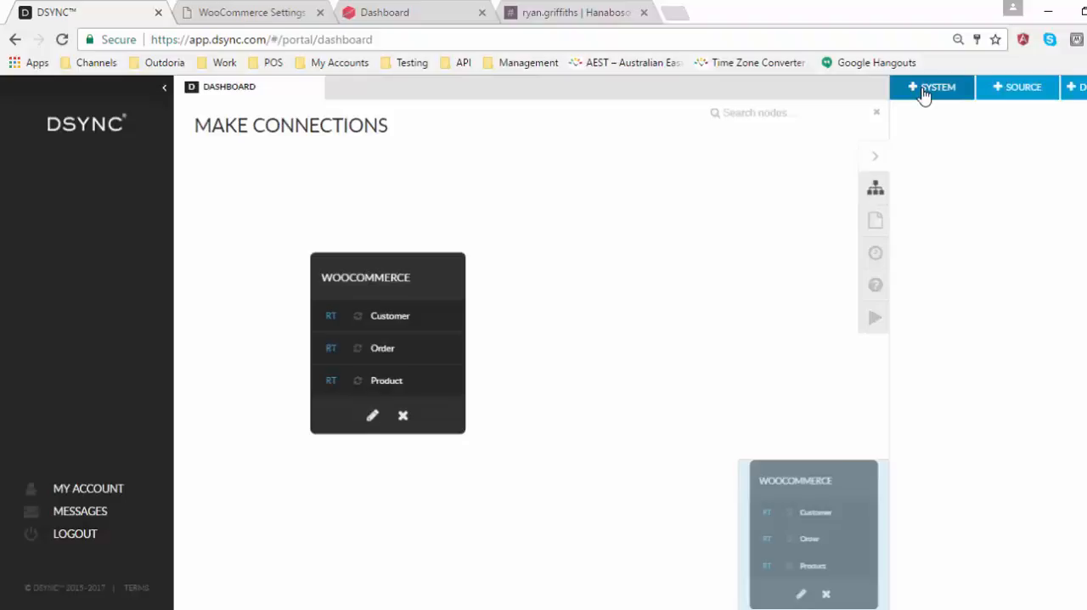
Add a second system from the UnleashedSoftware template, found by searching 'unleashed', ready for its API ID.
left_click(931, 87)
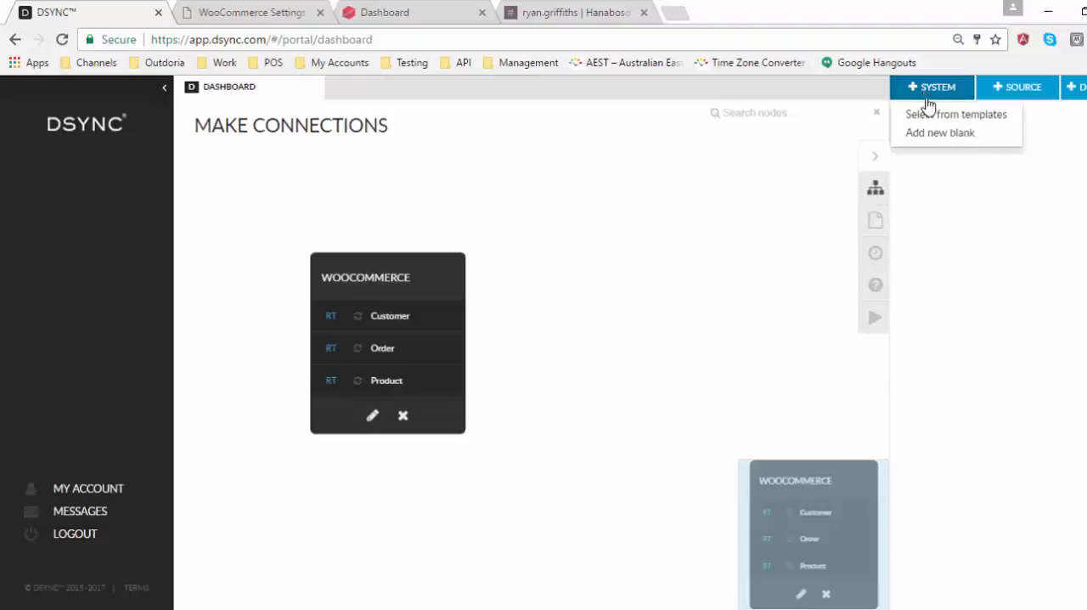
left_click(941, 132)
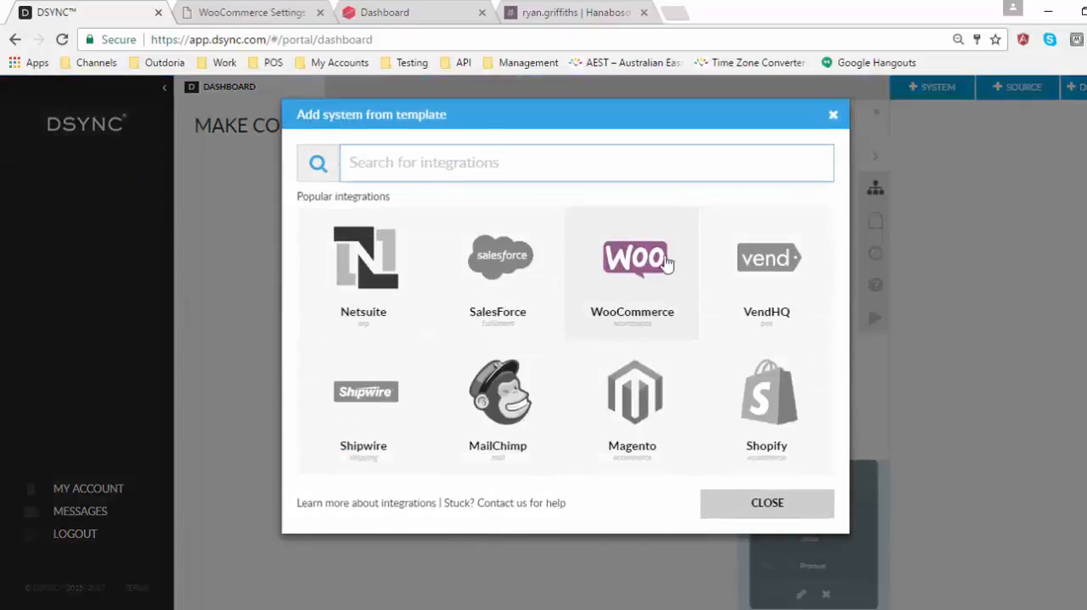
type("unlea")
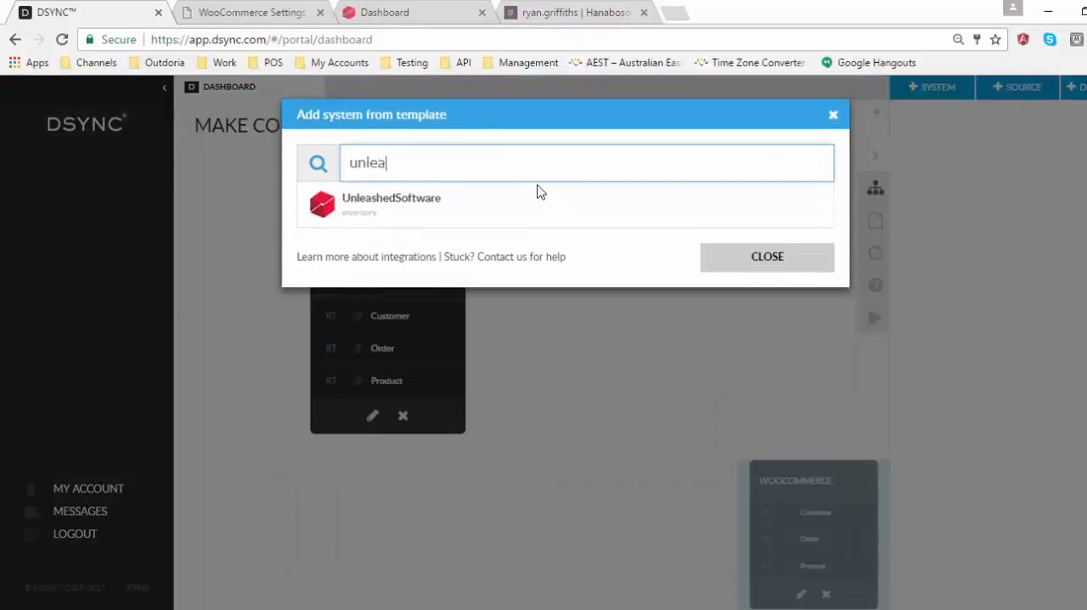
left_click(391, 203)
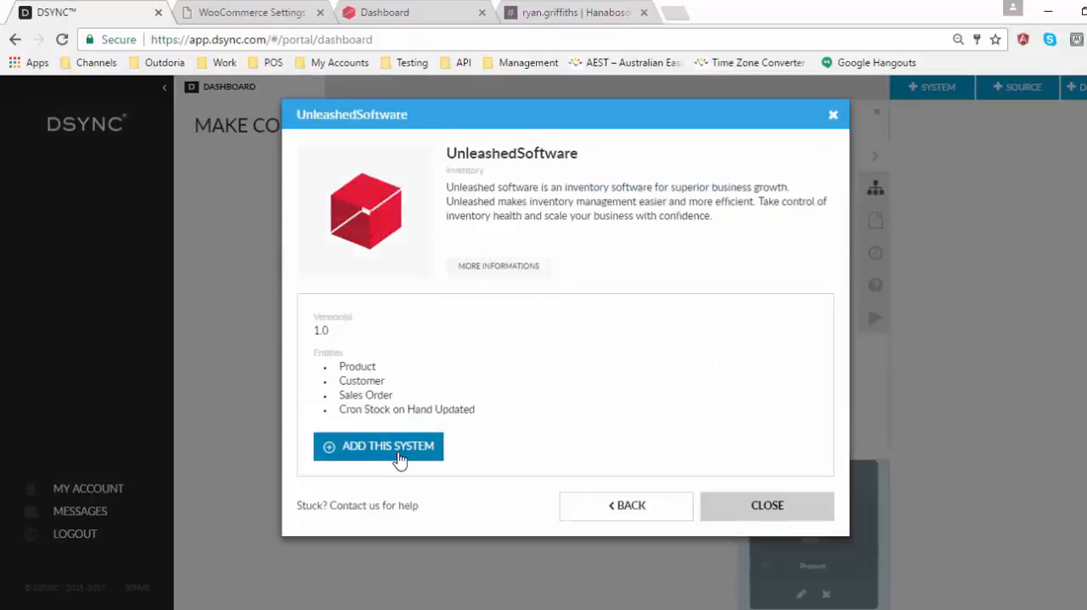
left_click(377, 445)
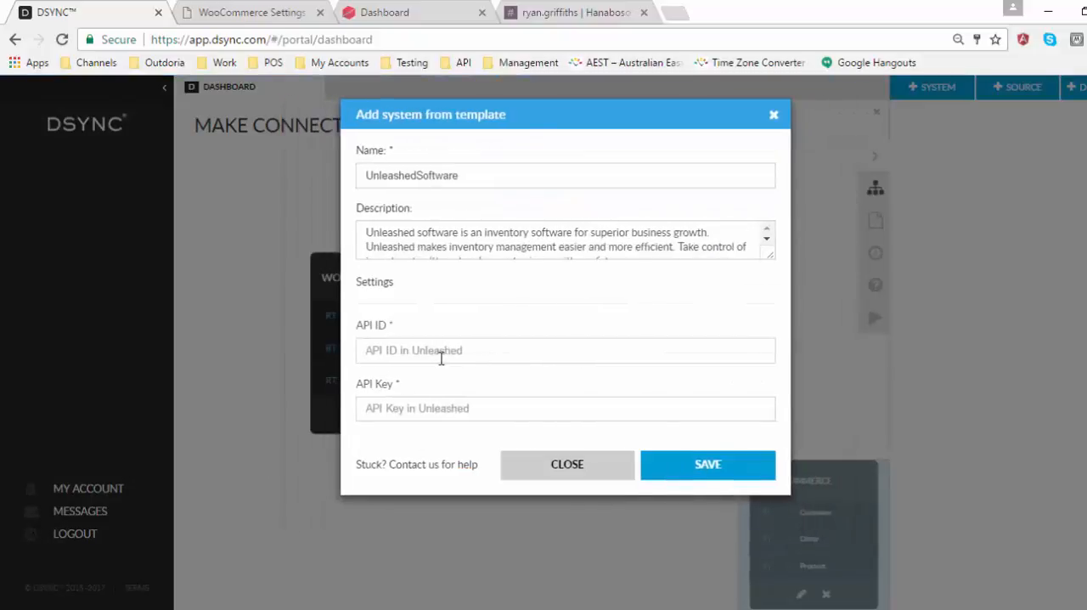
left_click(565, 350)
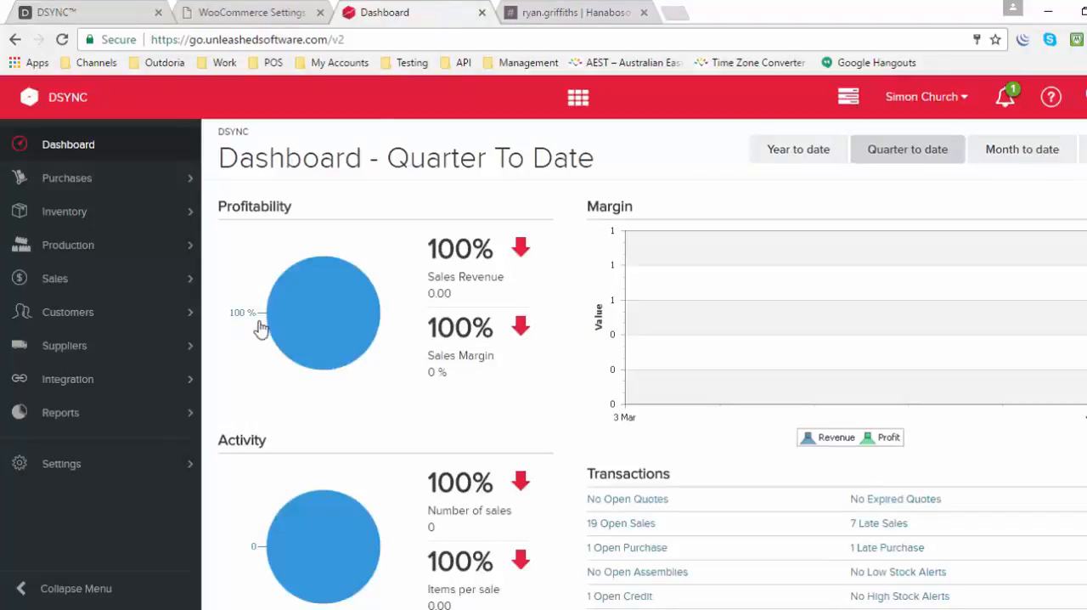
mouse_move(112, 377)
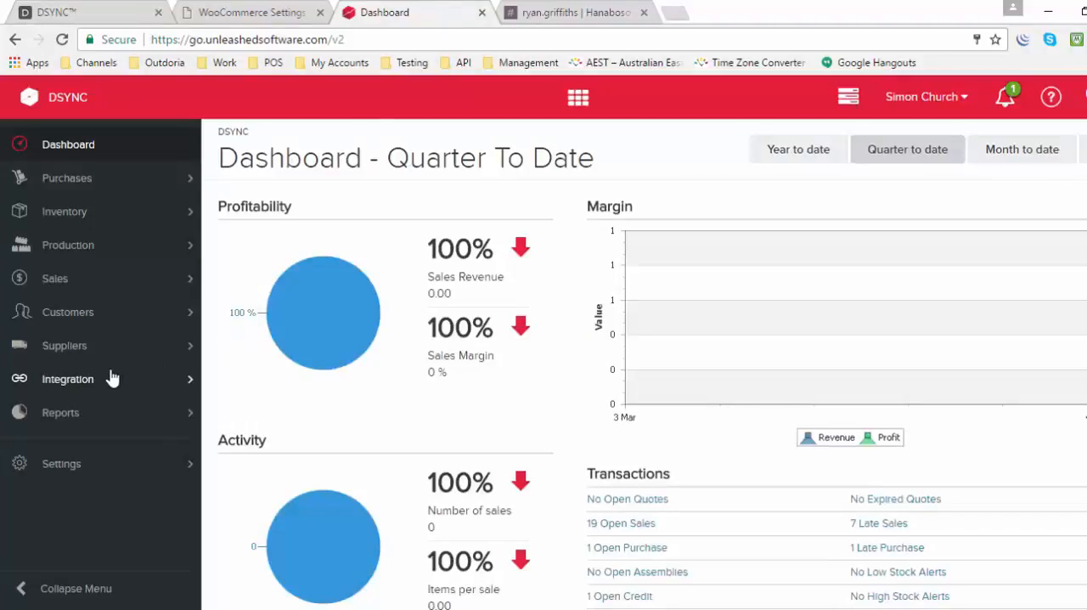
Reach the Unleashed API Access page under Integration in Unleashed Software.
left_click(95, 442)
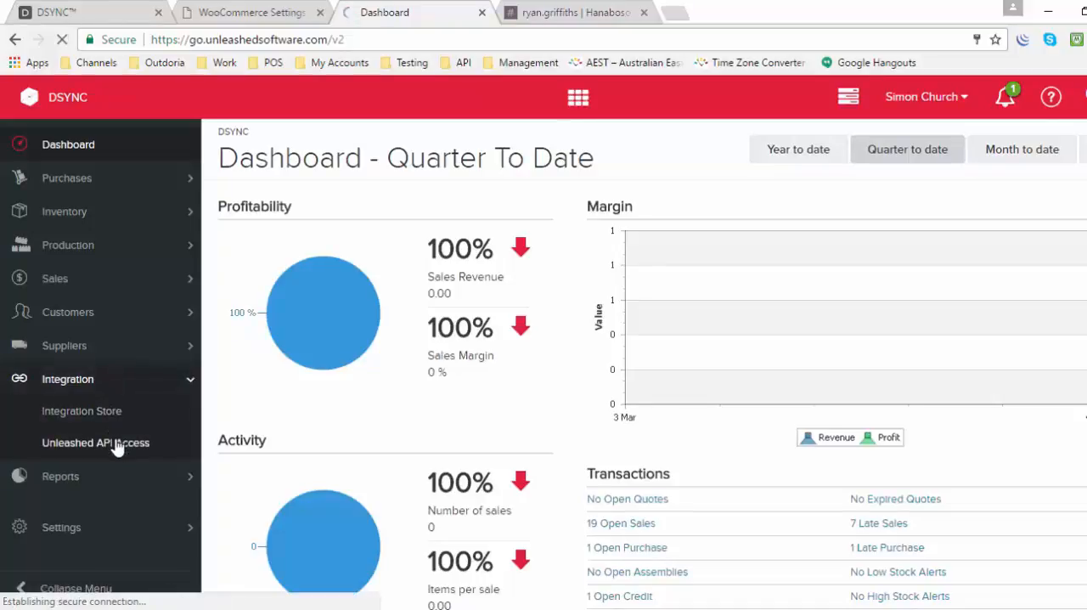
left_click(95, 441)
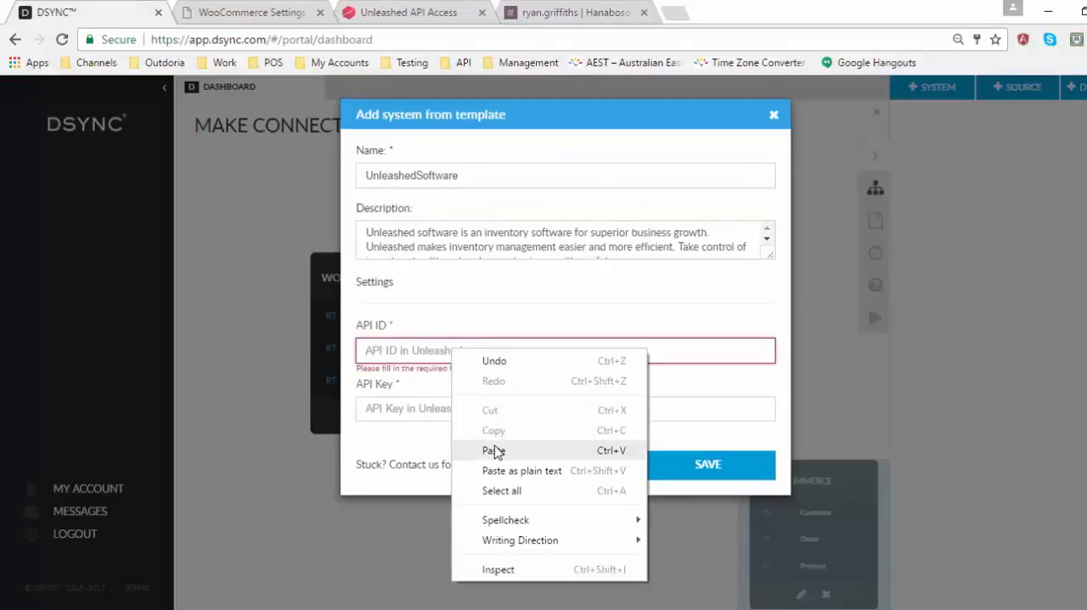
Fill the UnleashedSoftware API ID and API Key from Unleashed and save the system.
left_click(492, 450)
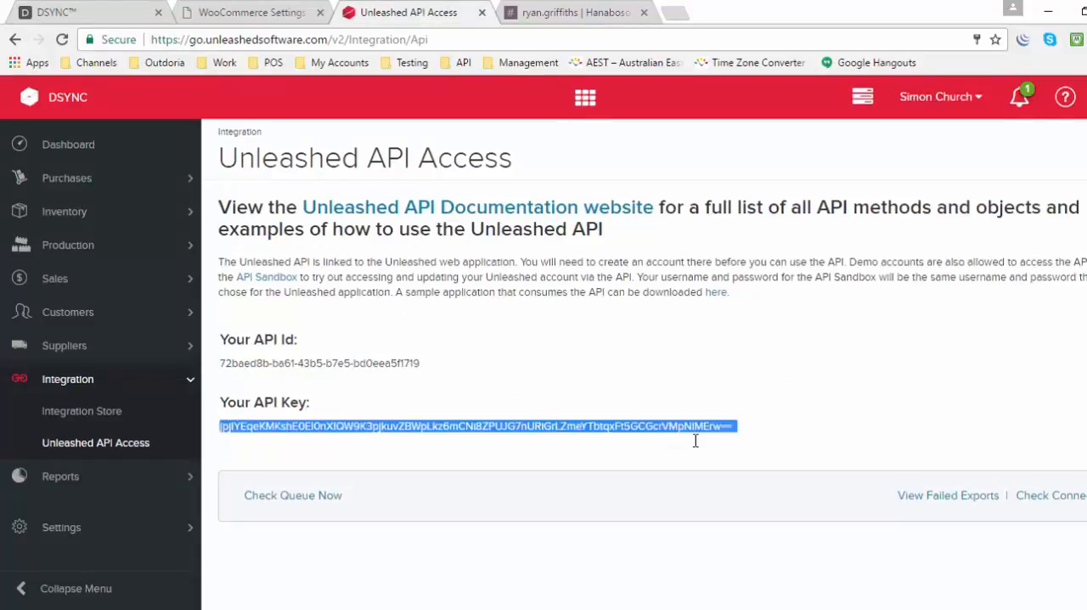
right_click(679, 425)
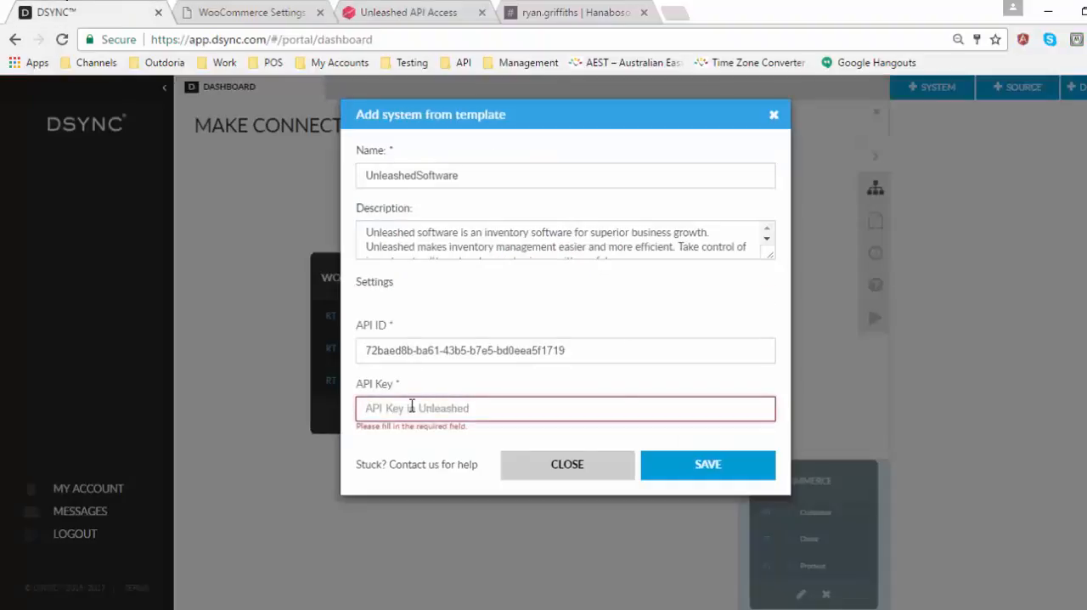
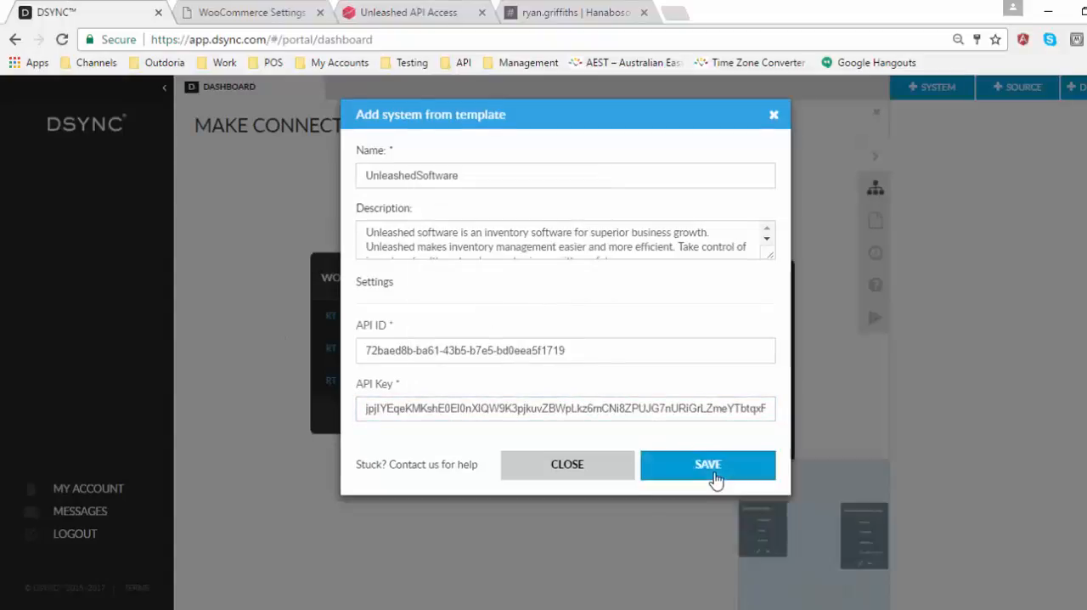
left_click(708, 466)
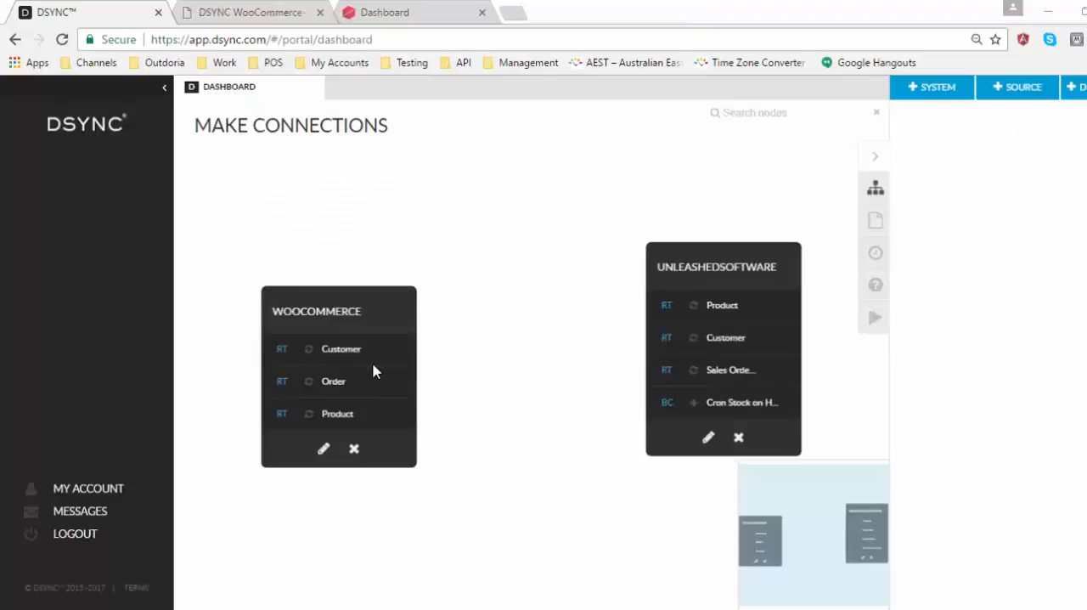
mouse_move(359, 352)
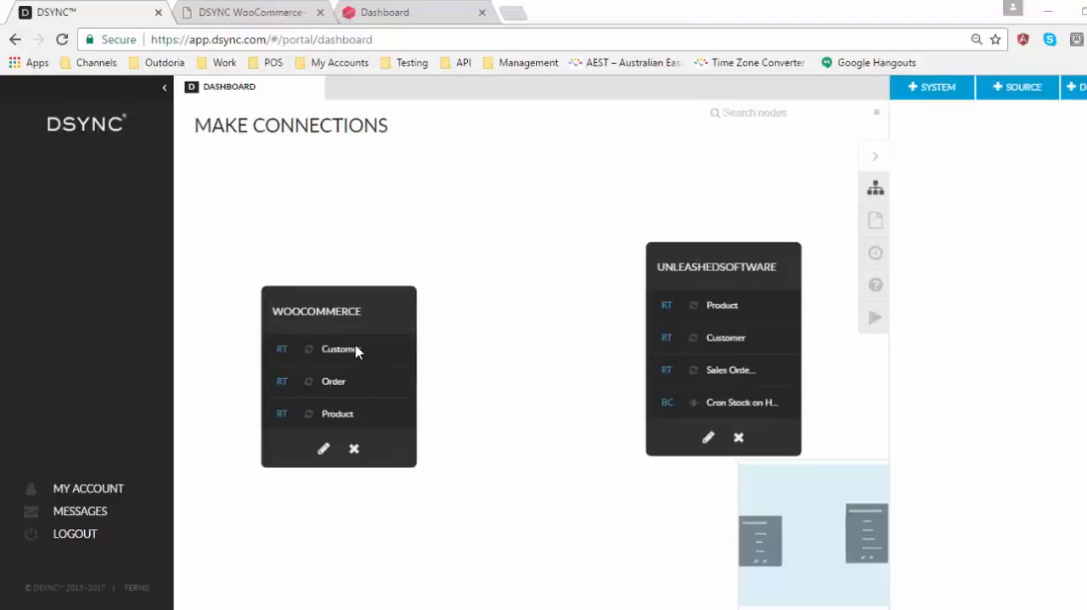
Relate WooCommerce Customer to UnleashedSoftware Customer as a realtime job named Woo <> Unleashed Systems.
left_click(338, 350)
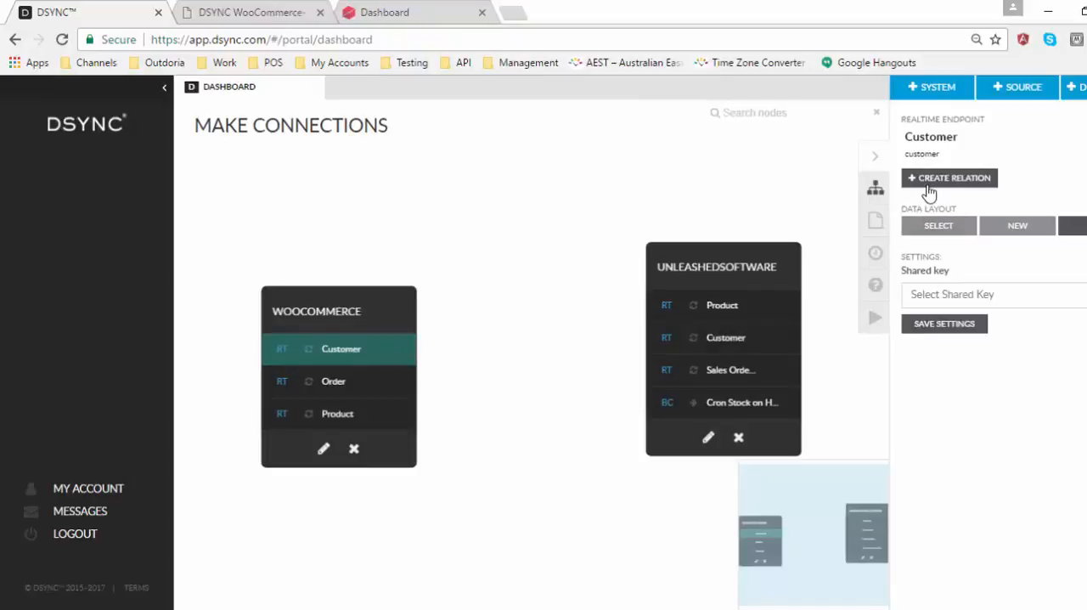
left_click(949, 176)
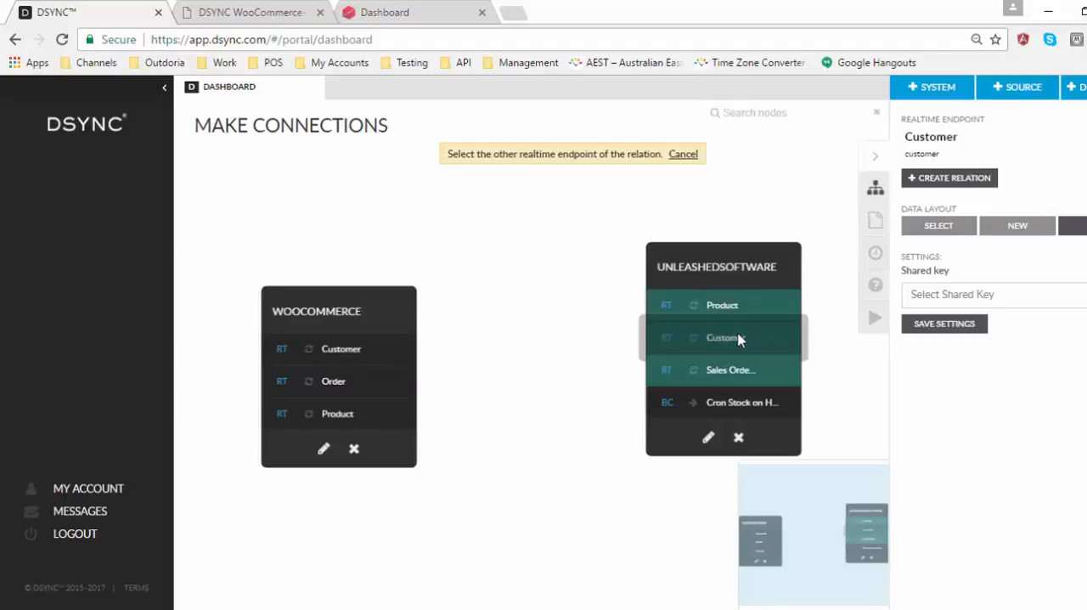
left_click(726, 336)
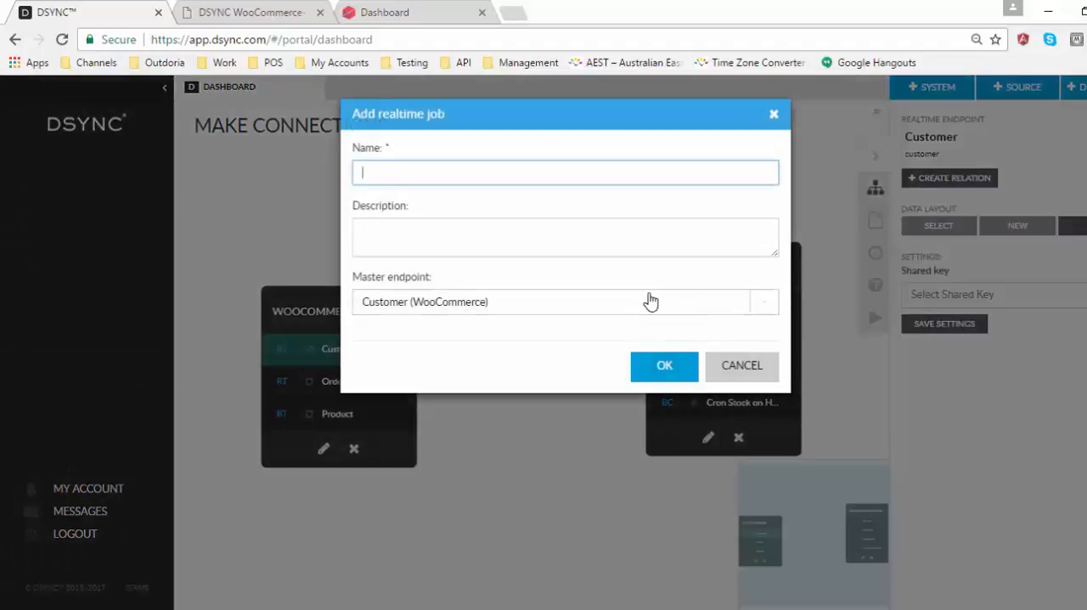
type("Woo")
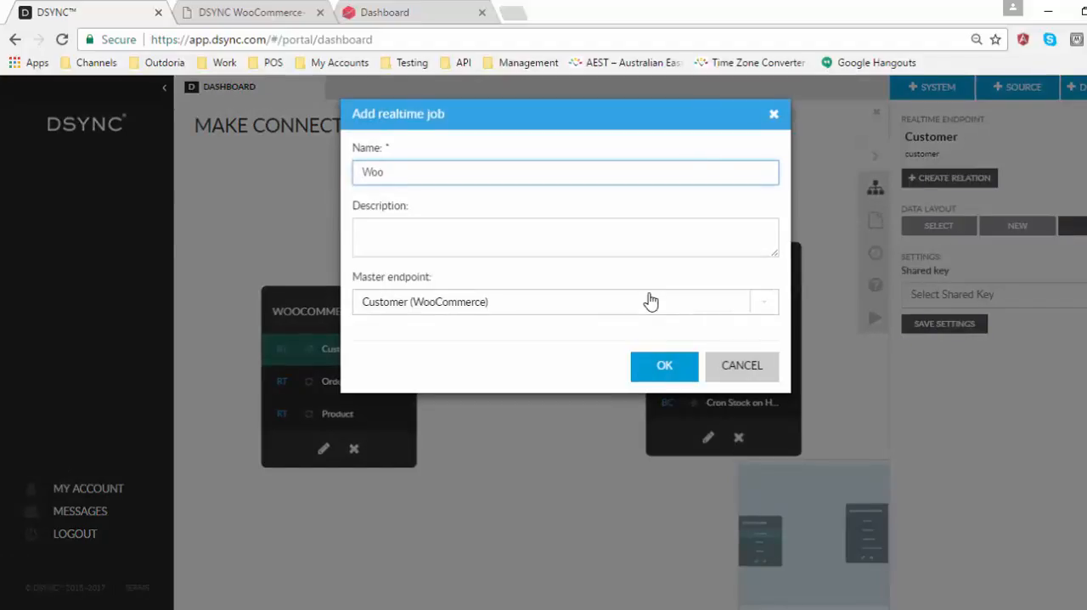
type("<>")
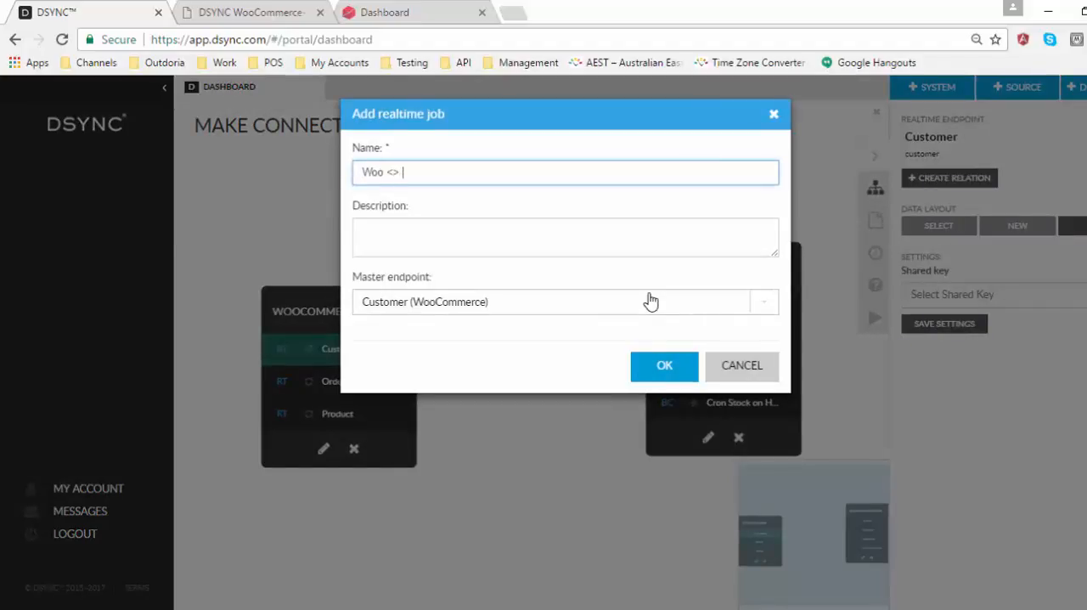
type("Unleashed Systems")
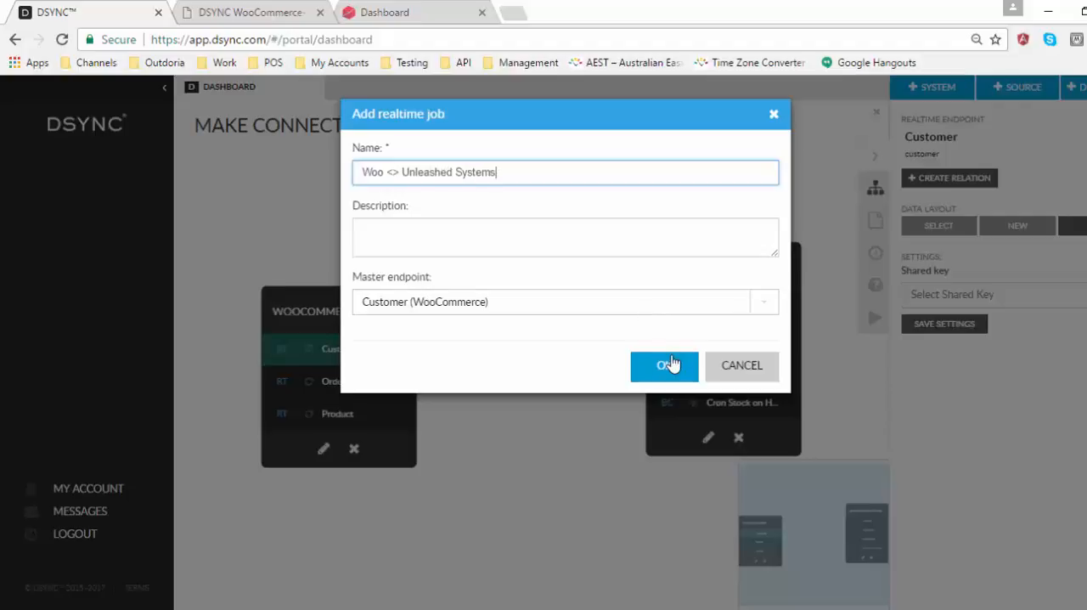
left_click(662, 367)
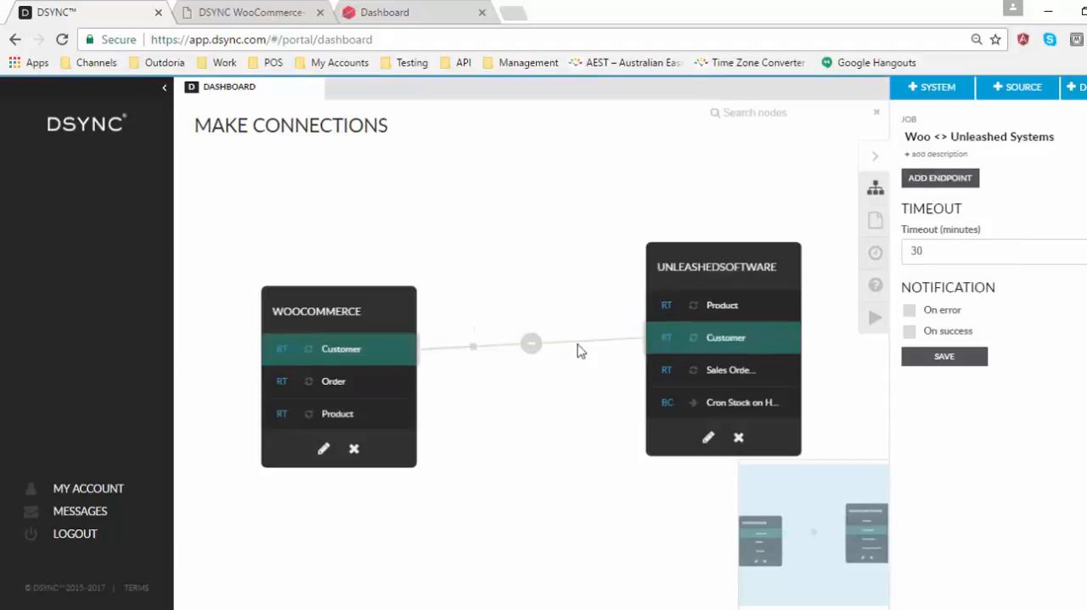
Create the map Woo <> Unleashed Mapping 4.0 on the customer relation and show its field mapping page.
left_click(1016, 169)
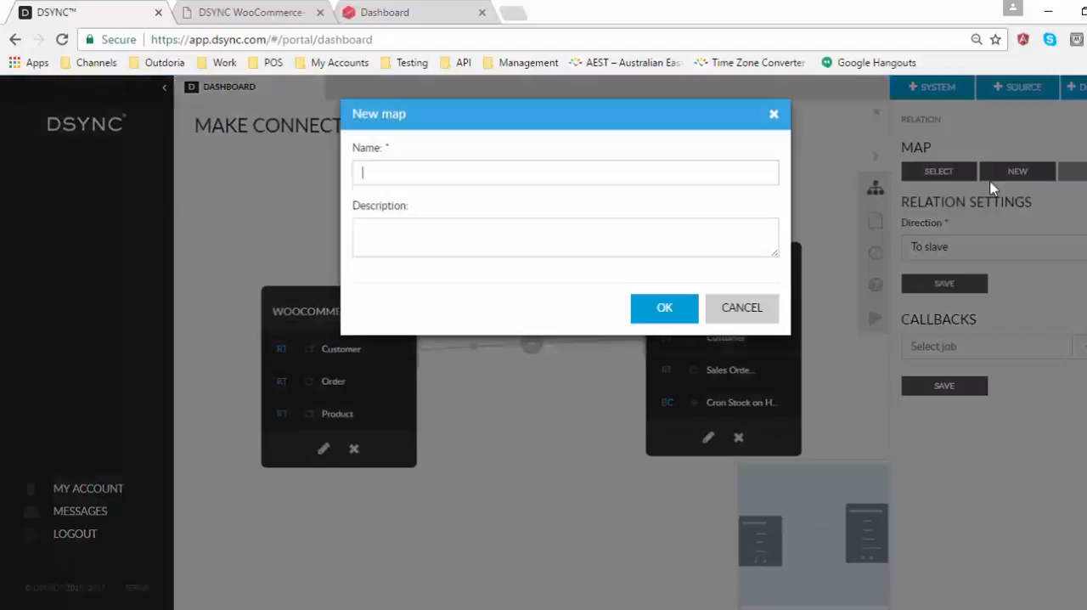
type("Wo")
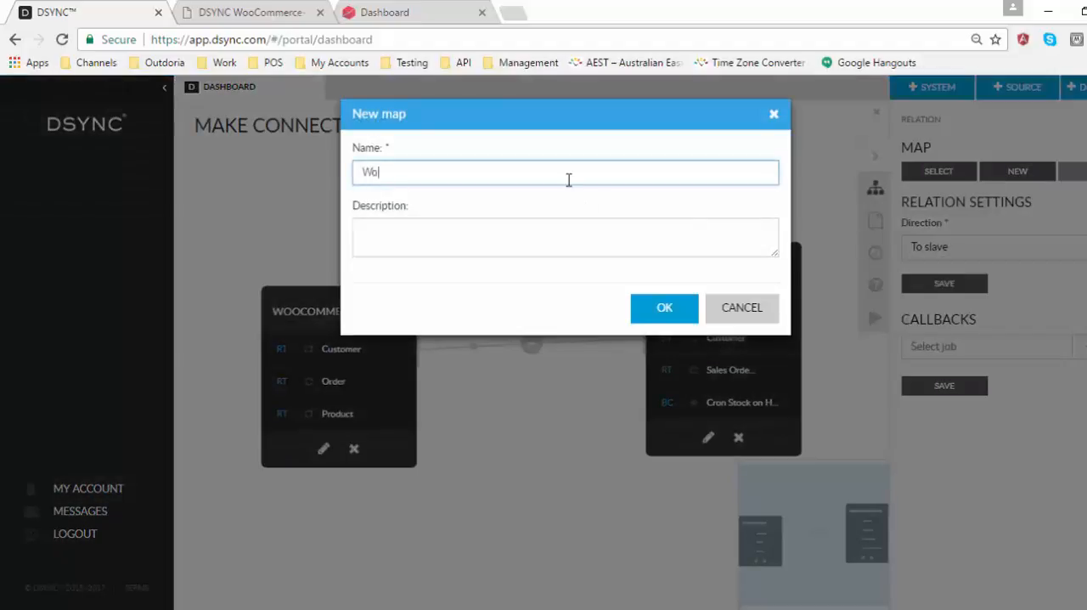
type("oo <>")
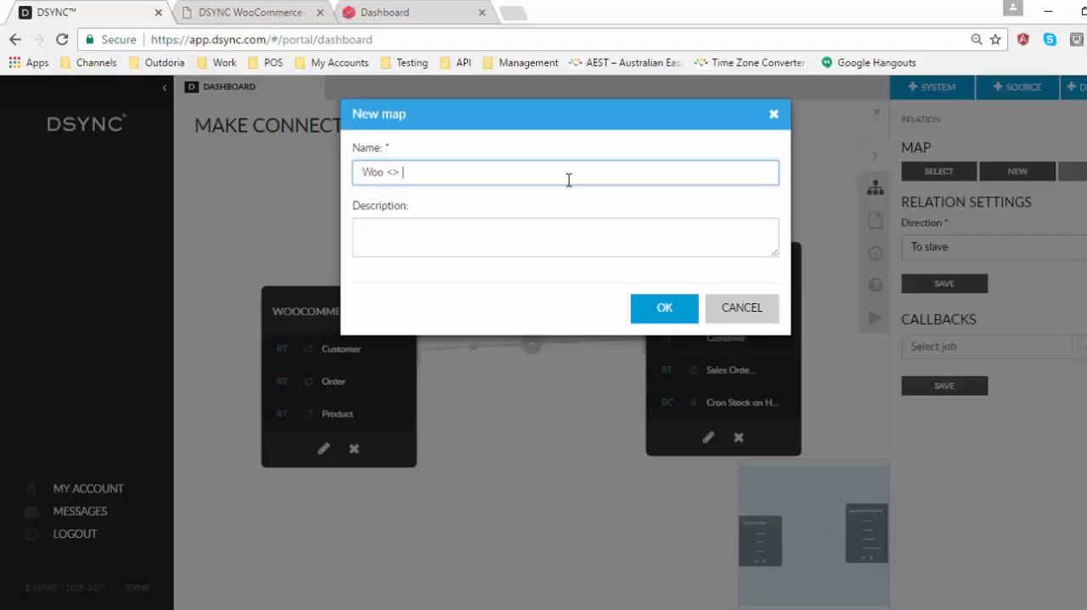
type("Unleashed")
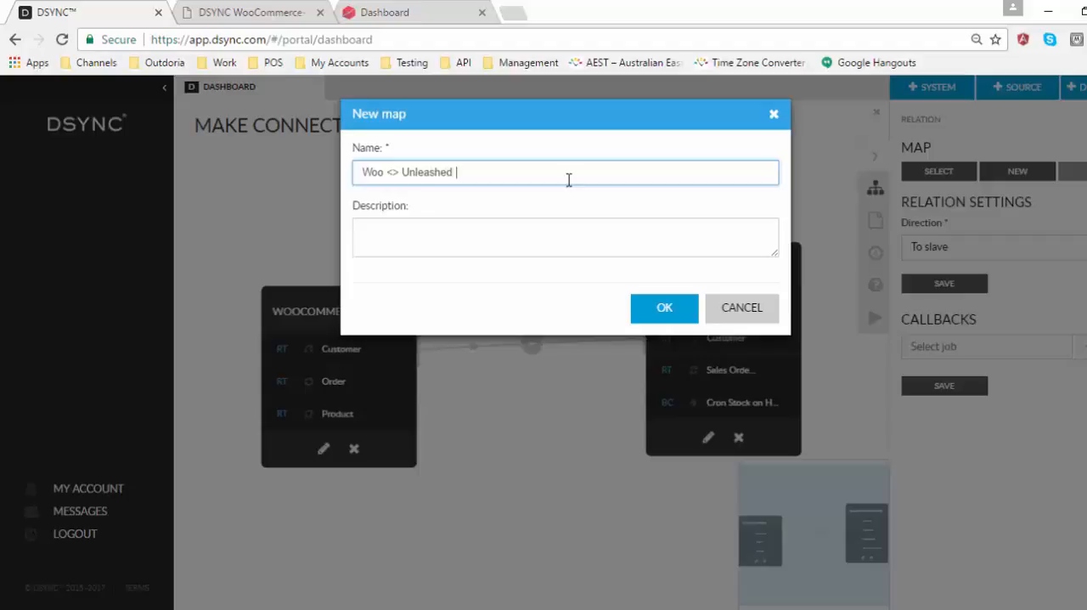
type("Mapping")
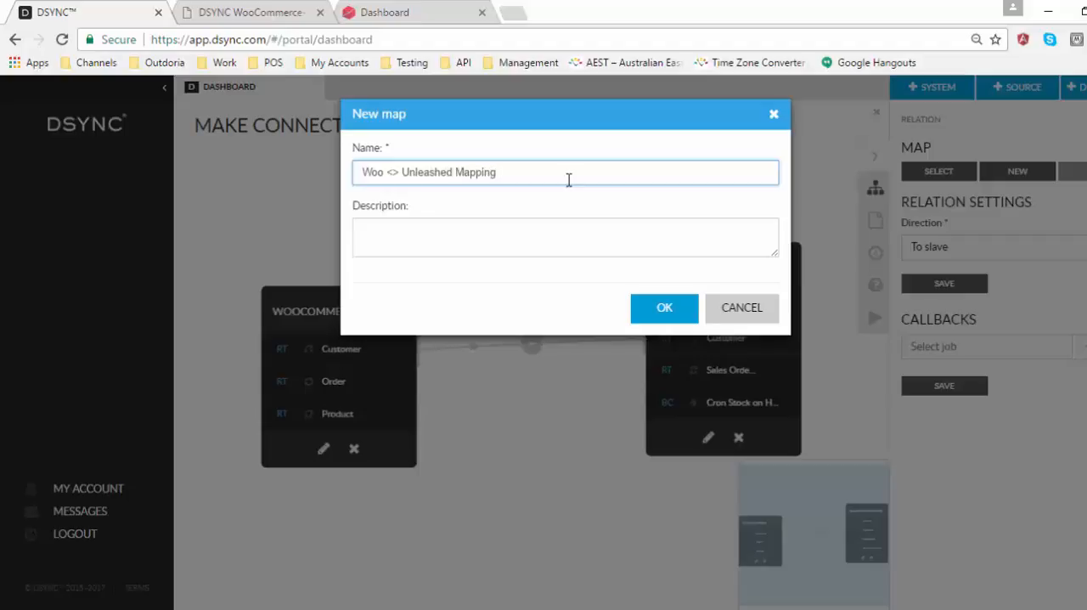
type("4.0")
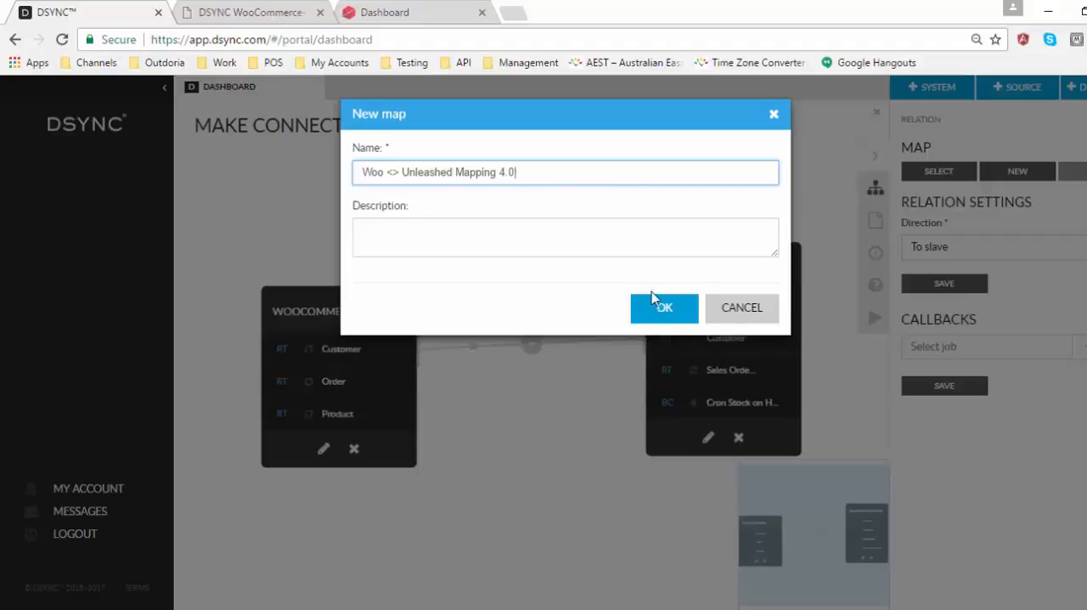
left_click(664, 309)
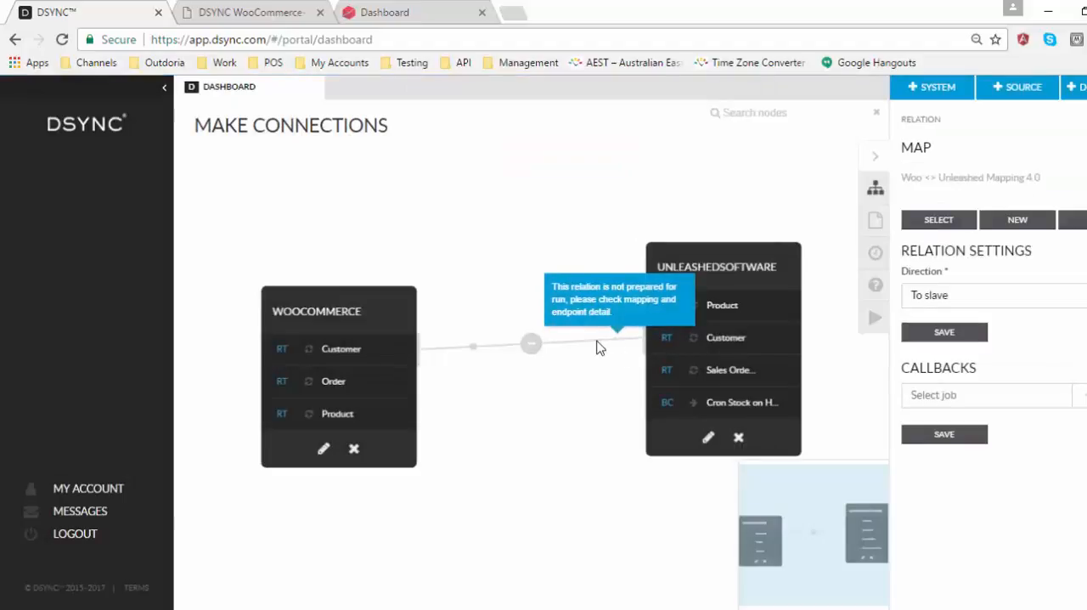
left_click(530, 343)
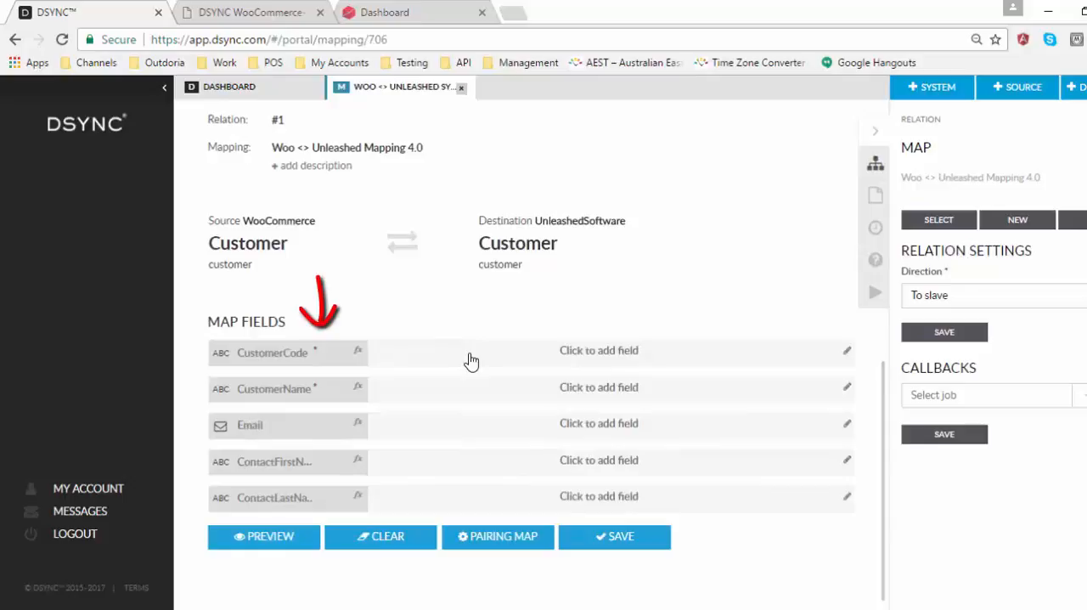
Map Unleashed CustomerCode to the WooCommerce id field.
left_click(598, 350)
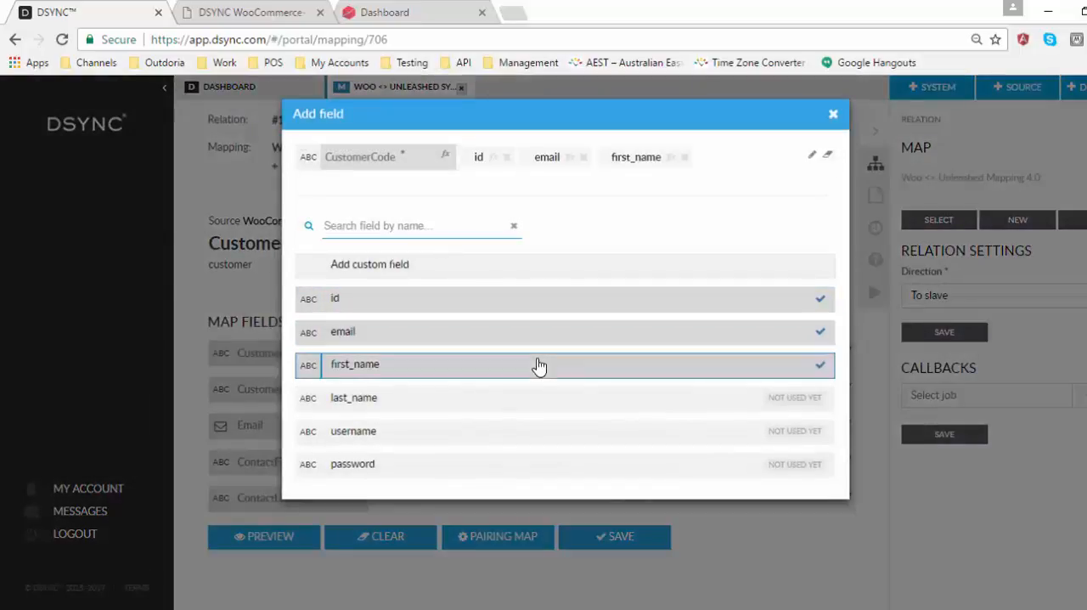
left_click(354, 397)
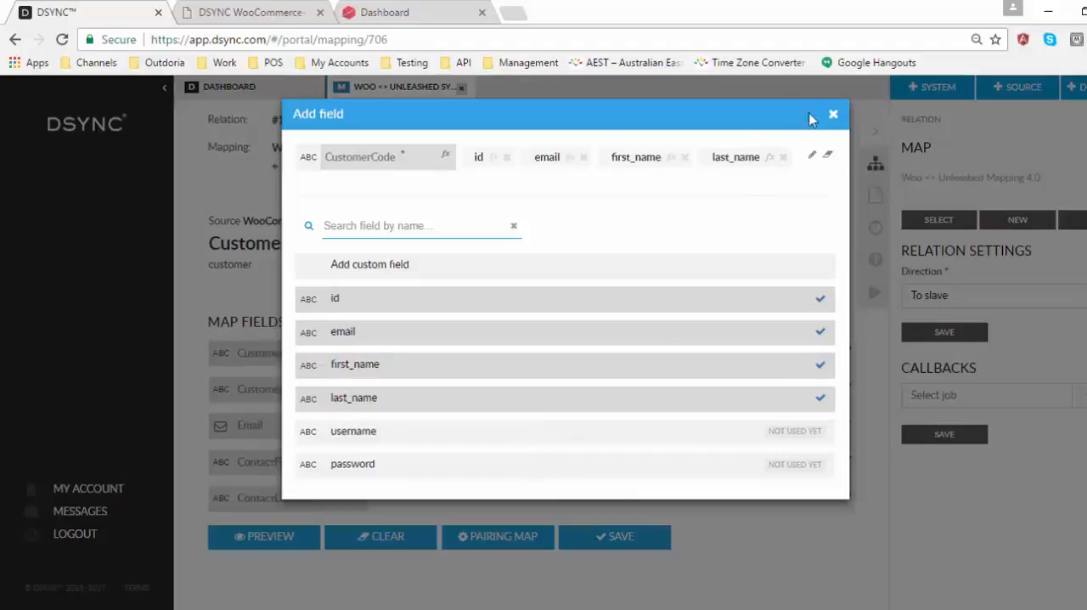
left_click(832, 112)
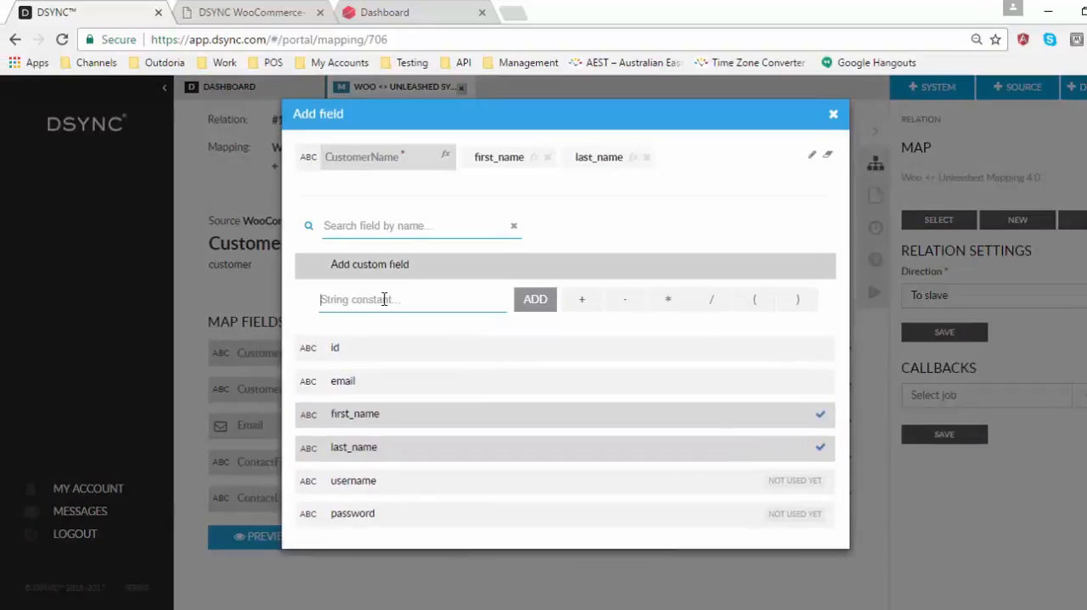
Build CustomerName from first_name, a space constant and last_name.
left_click(535, 298)
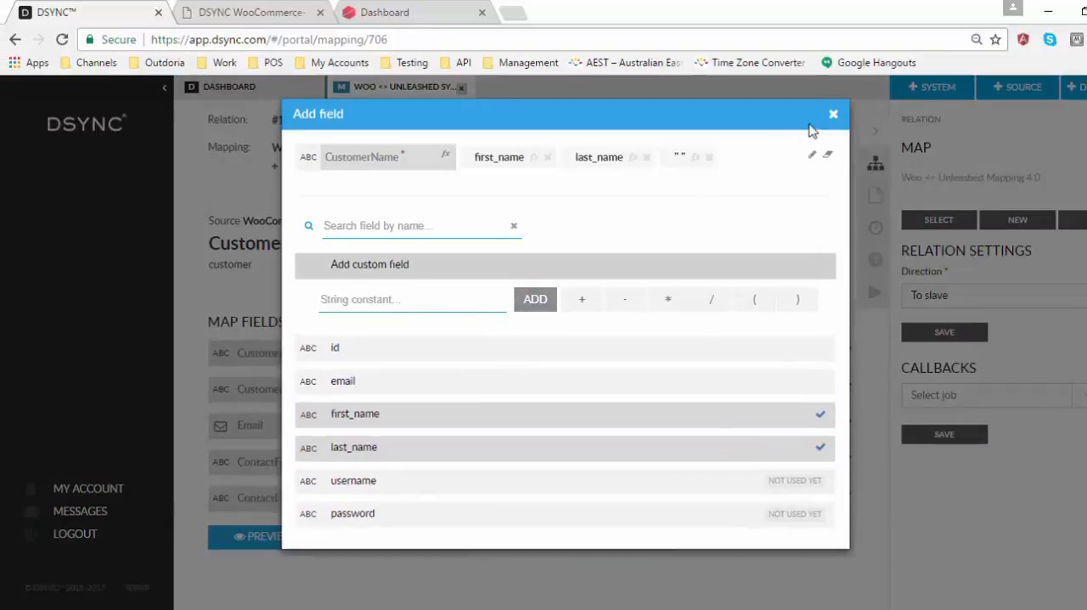
left_click(832, 113)
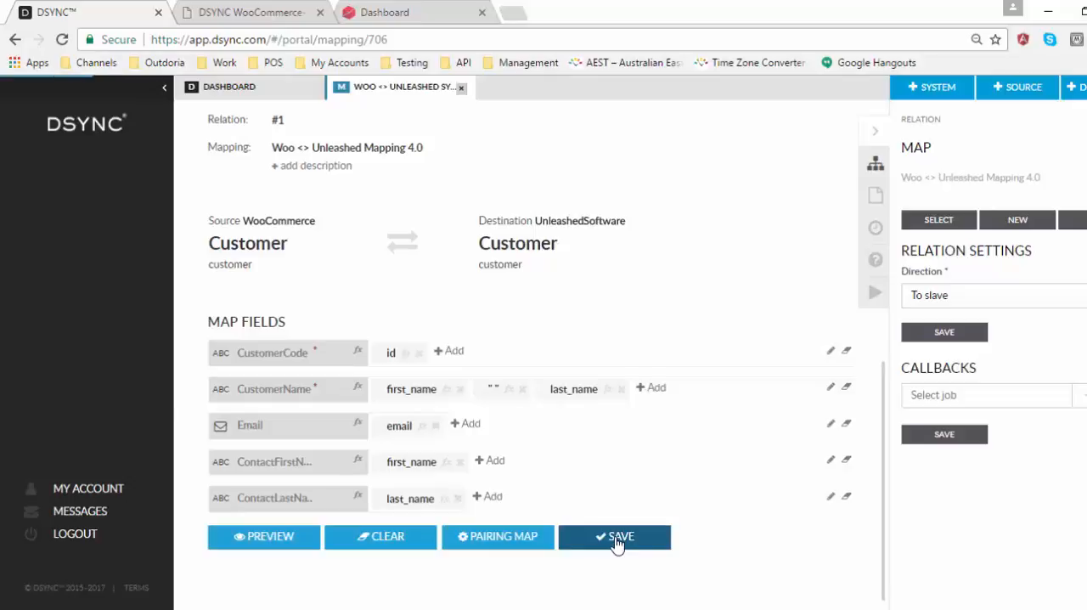
mouse_move(404, 241)
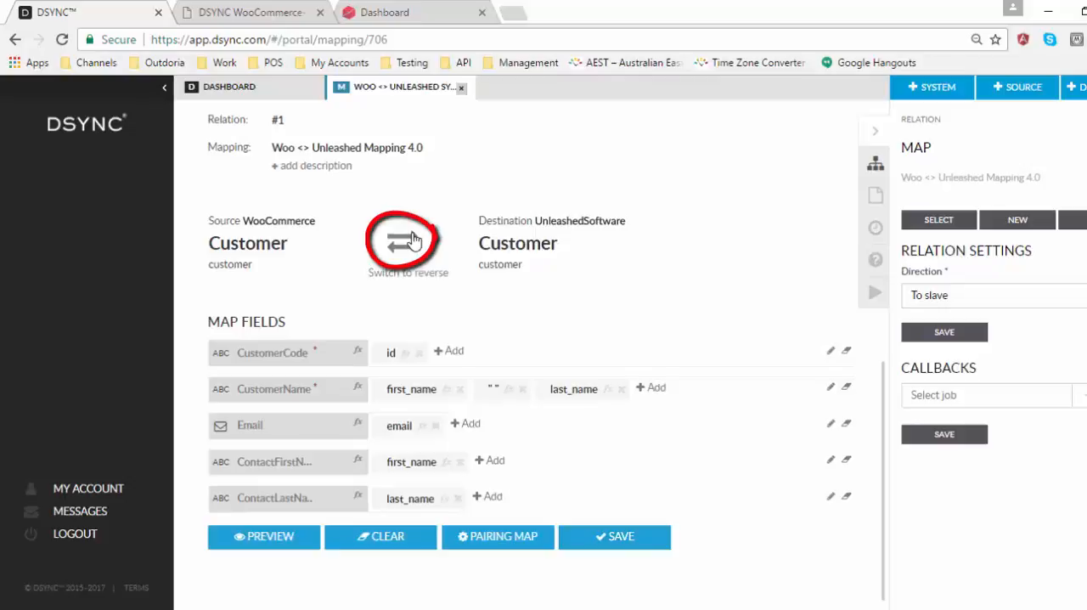
Reverse the map so WooCommerce email and username take the Unleashed Email field.
left_click(406, 241)
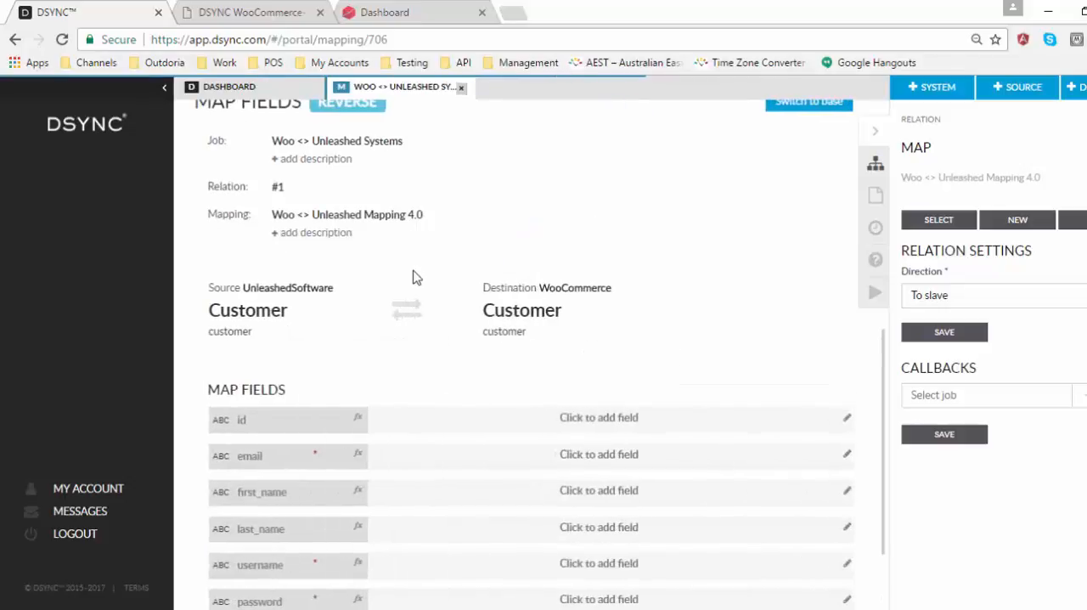
scroll("down", 3)
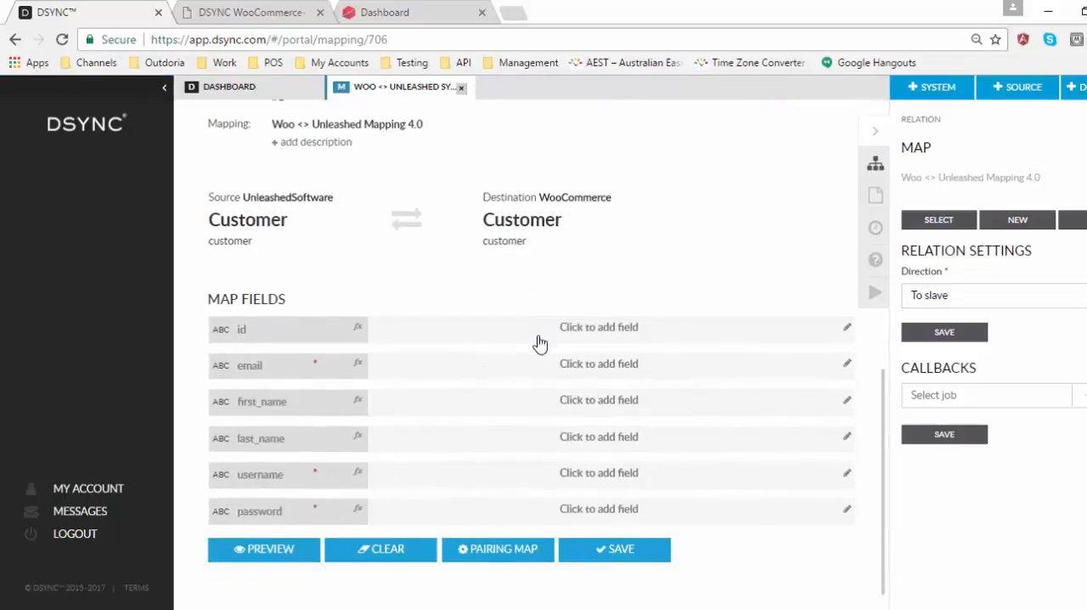
mouse_move(537, 369)
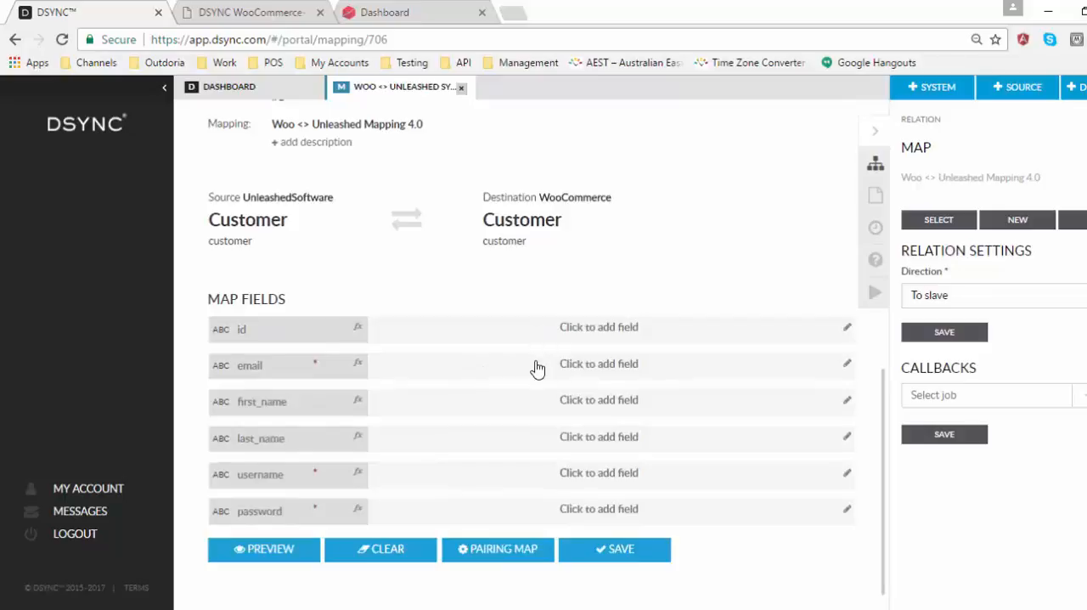
left_click(598, 363)
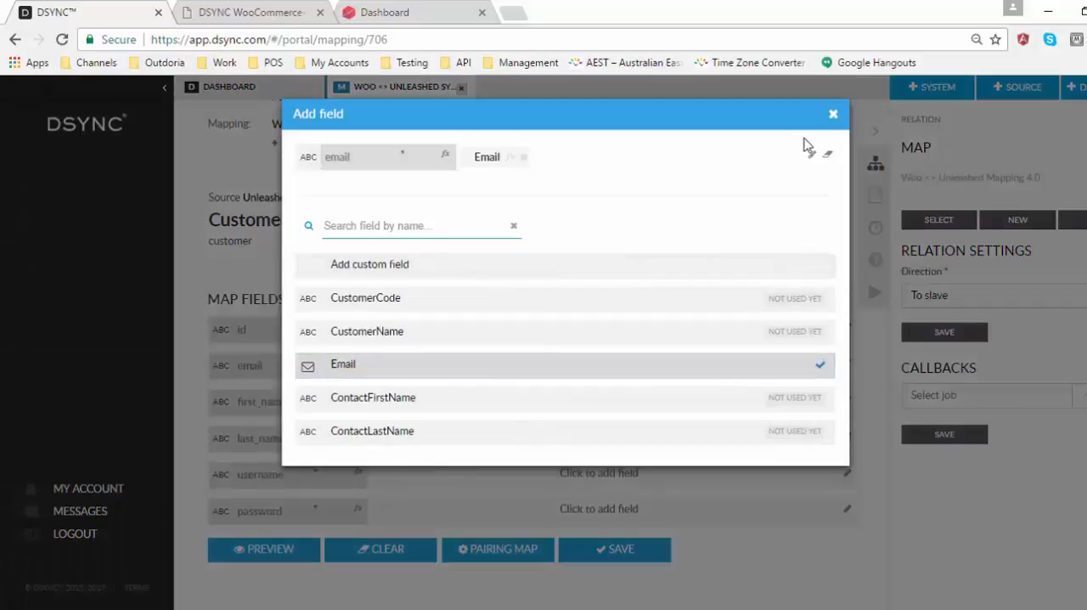
mouse_move(442, 380)
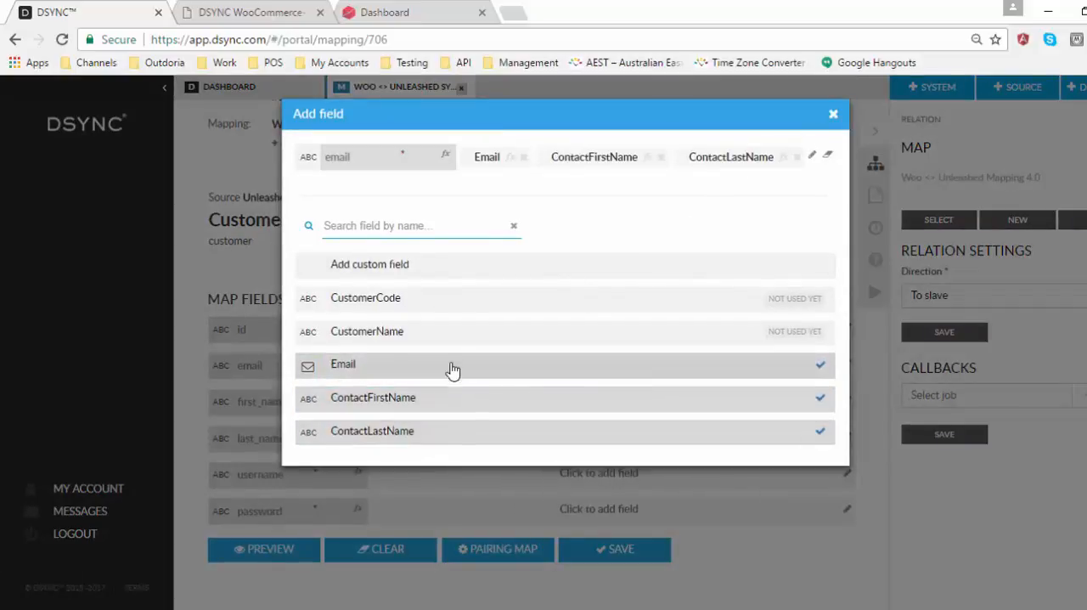
left_click(343, 363)
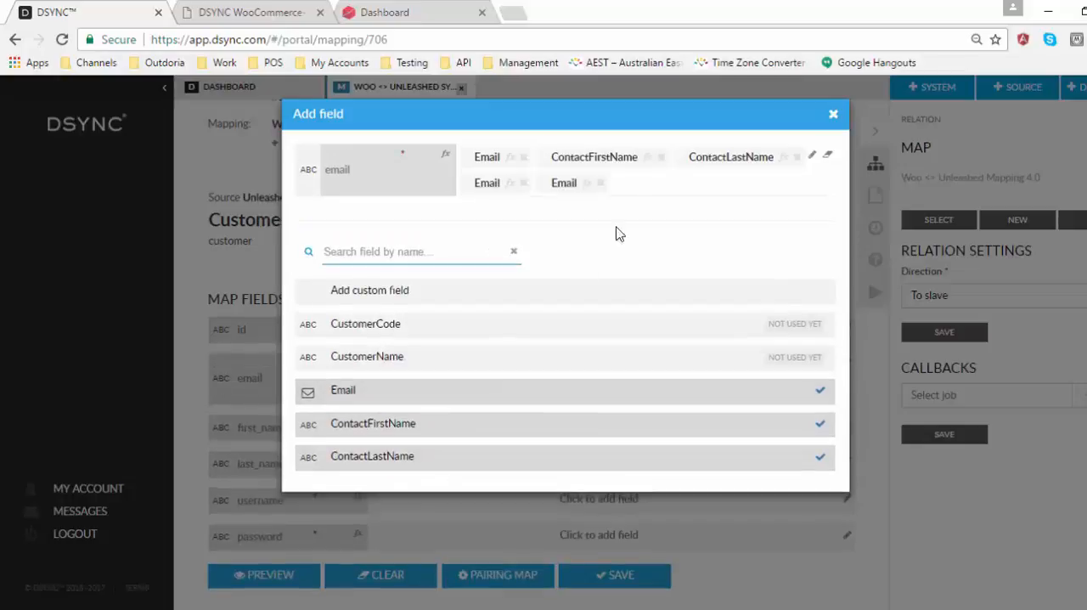
left_click(832, 113)
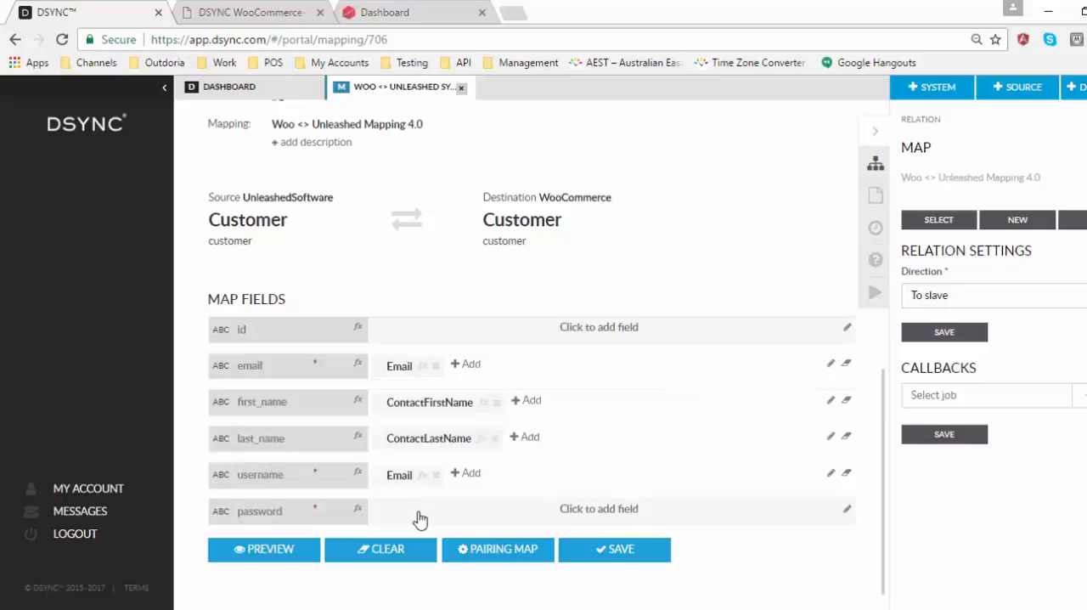
left_click(598, 510)
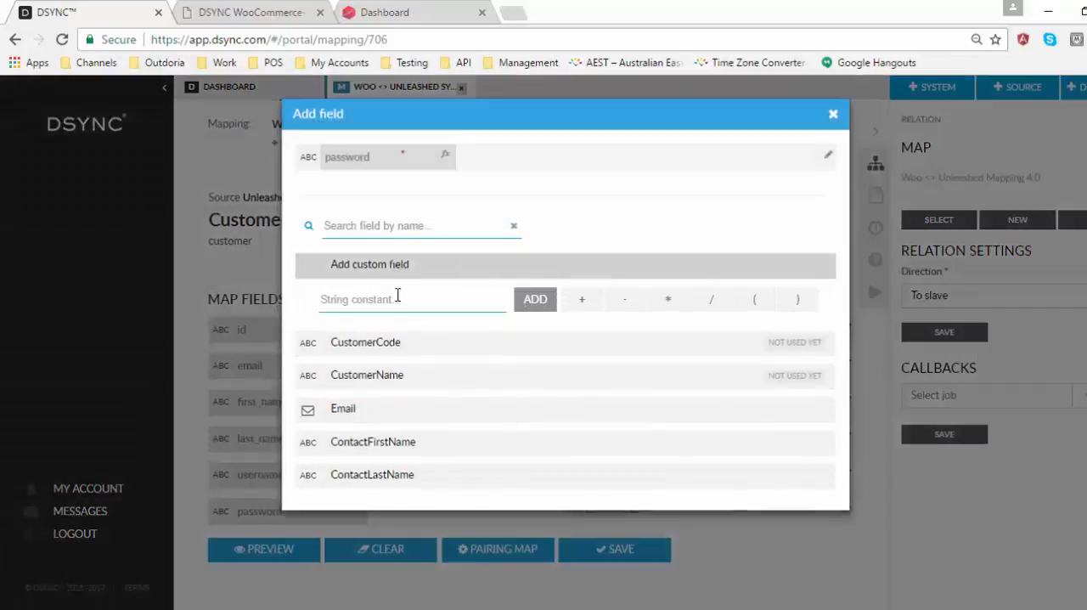
type("12345")
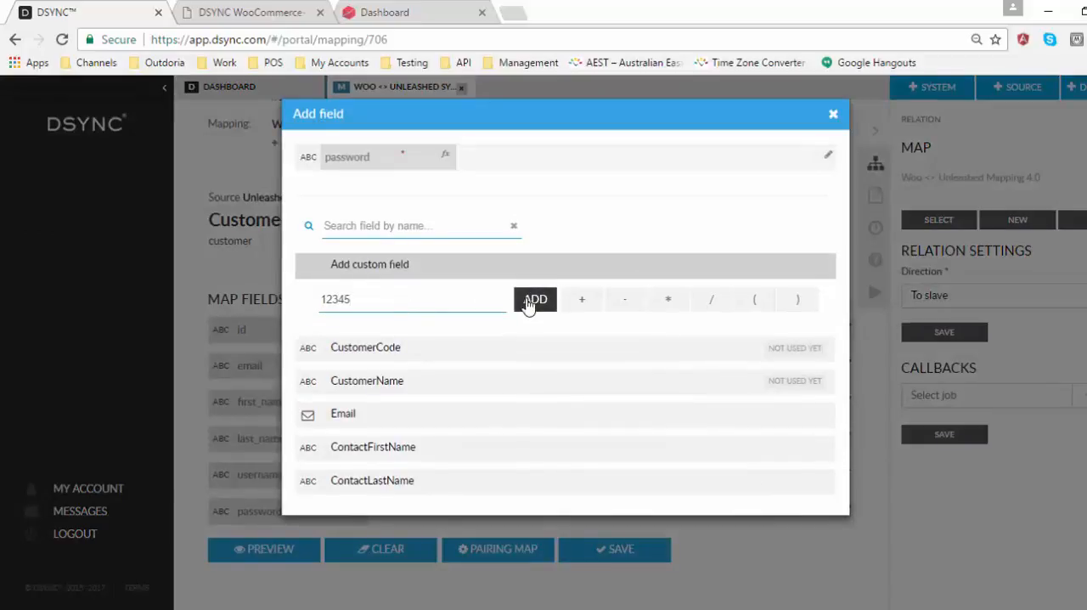
left_click(534, 299)
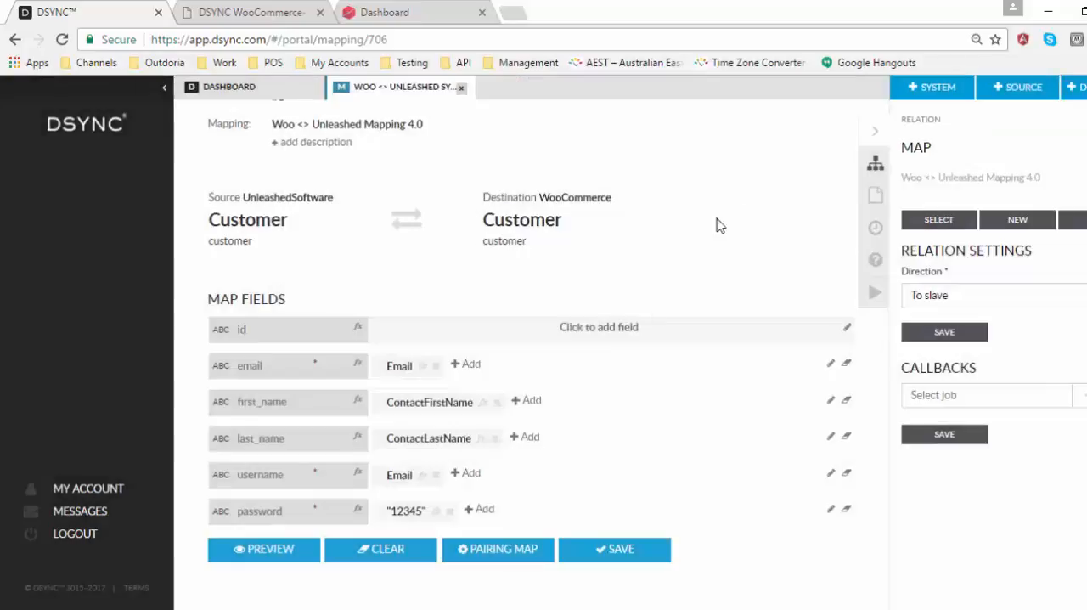
left_click(615, 551)
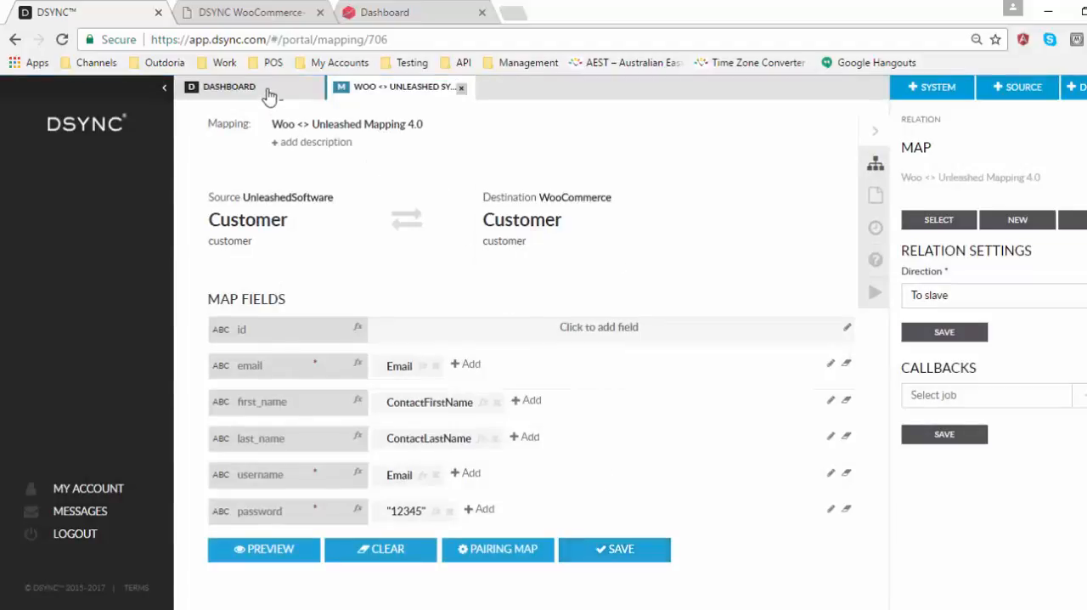
Set the Customer relation Direction to Both, save it, and go to the WooCommerce site.
left_click(227, 86)
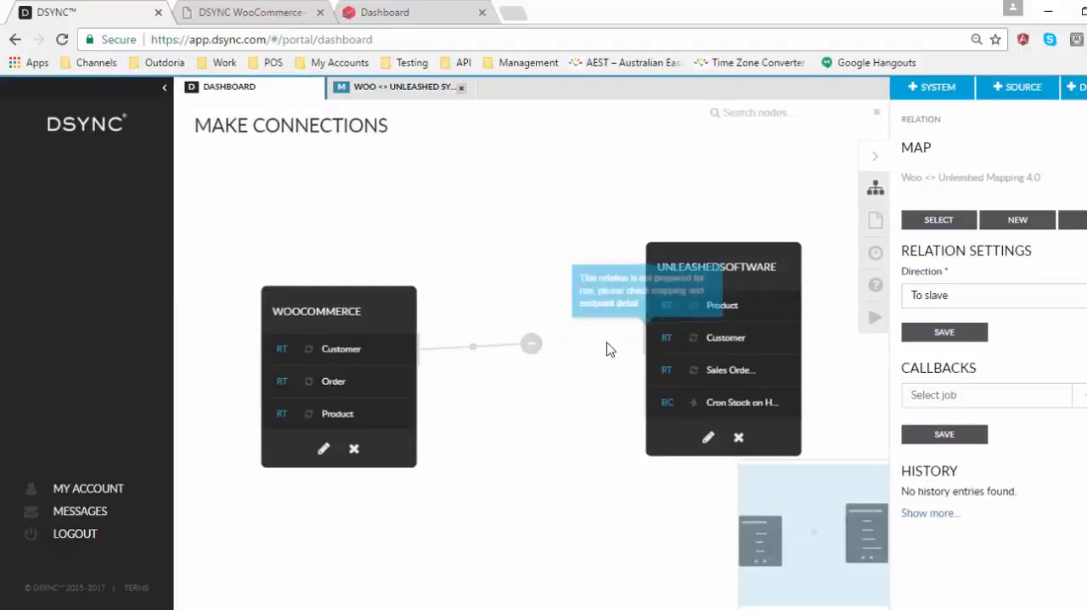
mouse_move(610, 348)
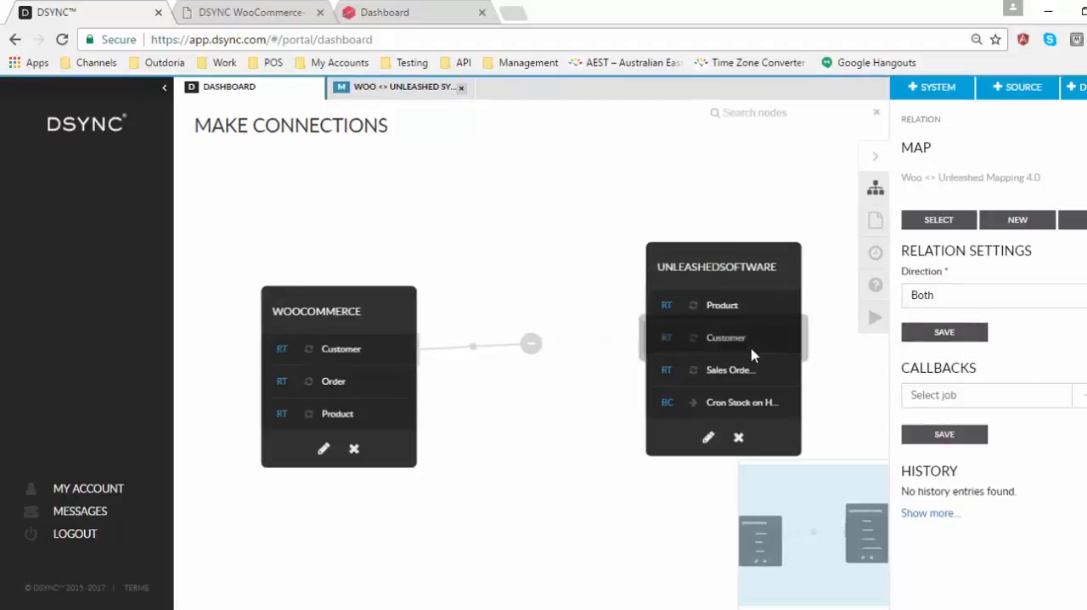
left_click(723, 336)
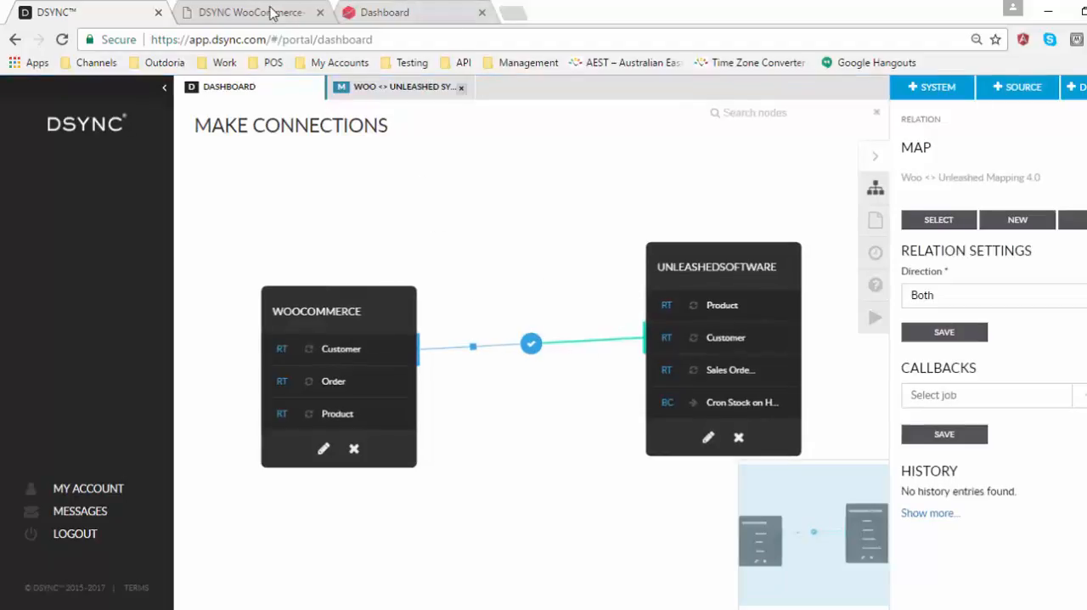
left_click(246, 12)
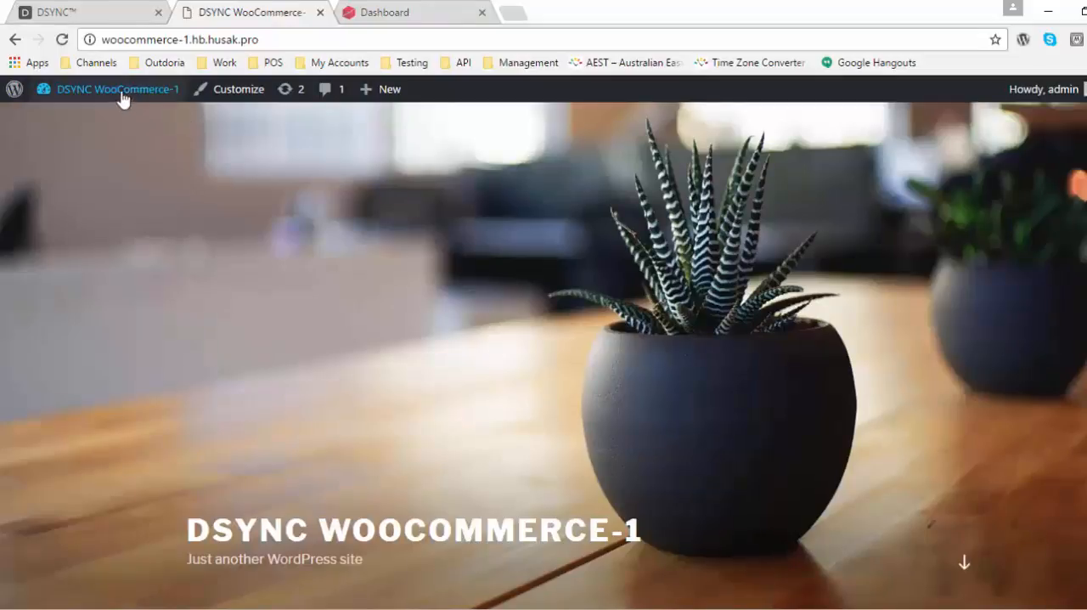
Reach the Add New User form from the WordPress admin Users list.
left_click(112, 88)
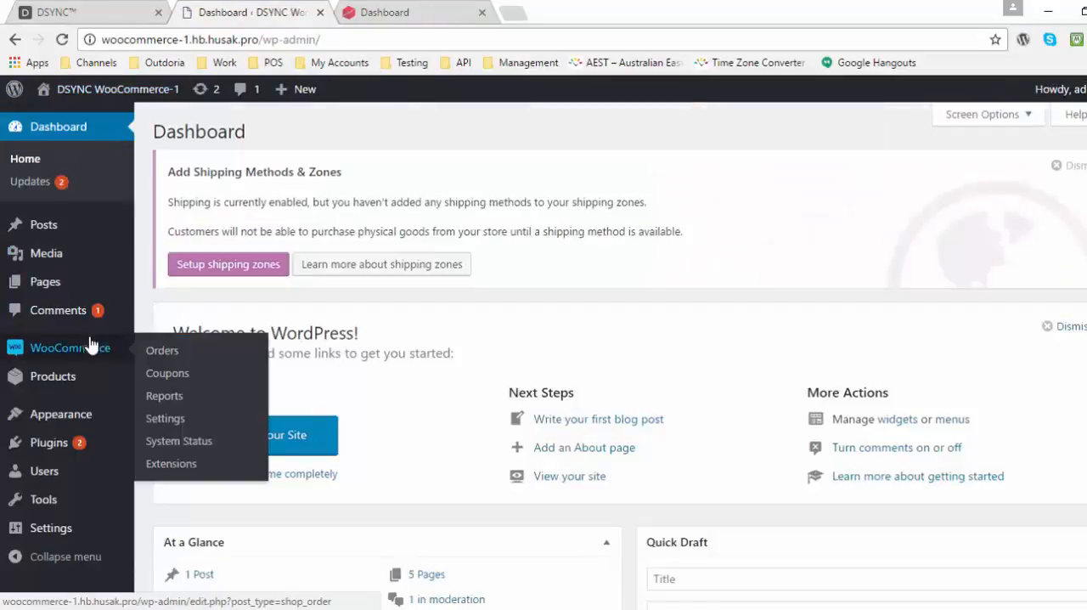
left_click(44, 471)
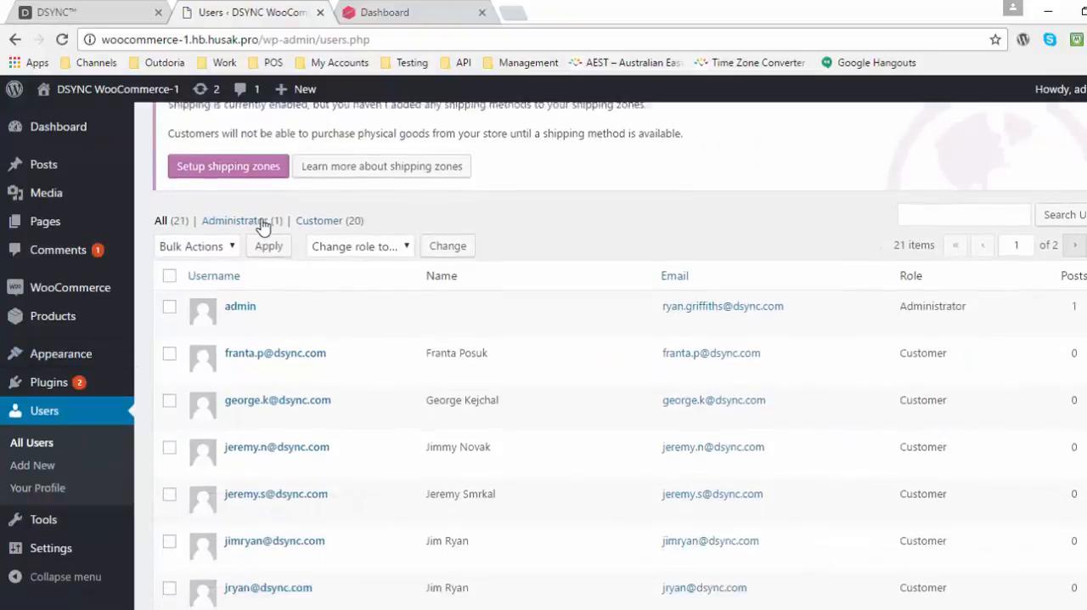
left_click(33, 465)
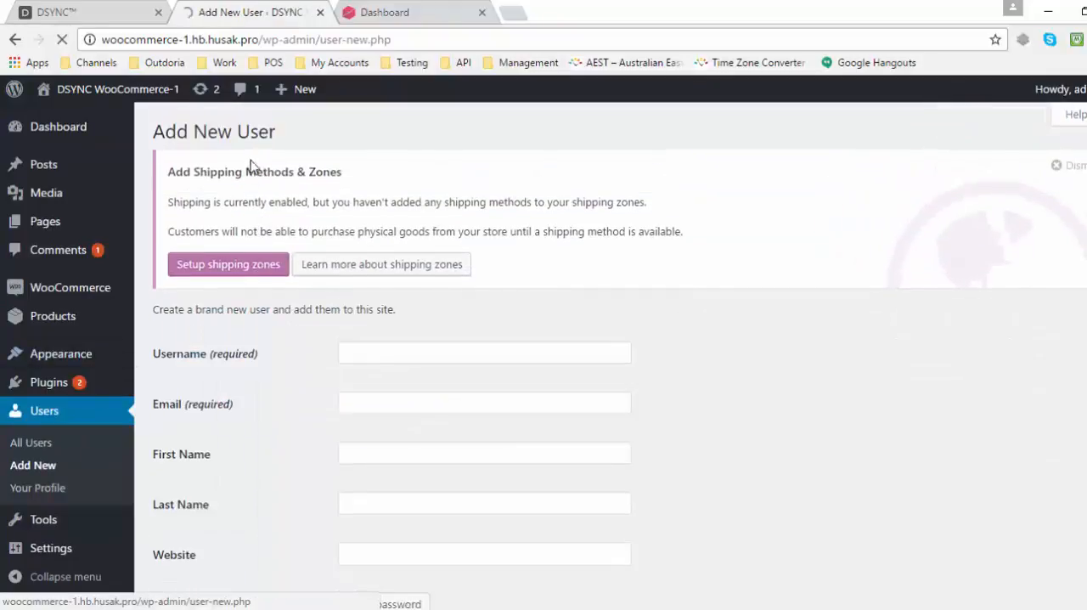
left_click(484, 352)
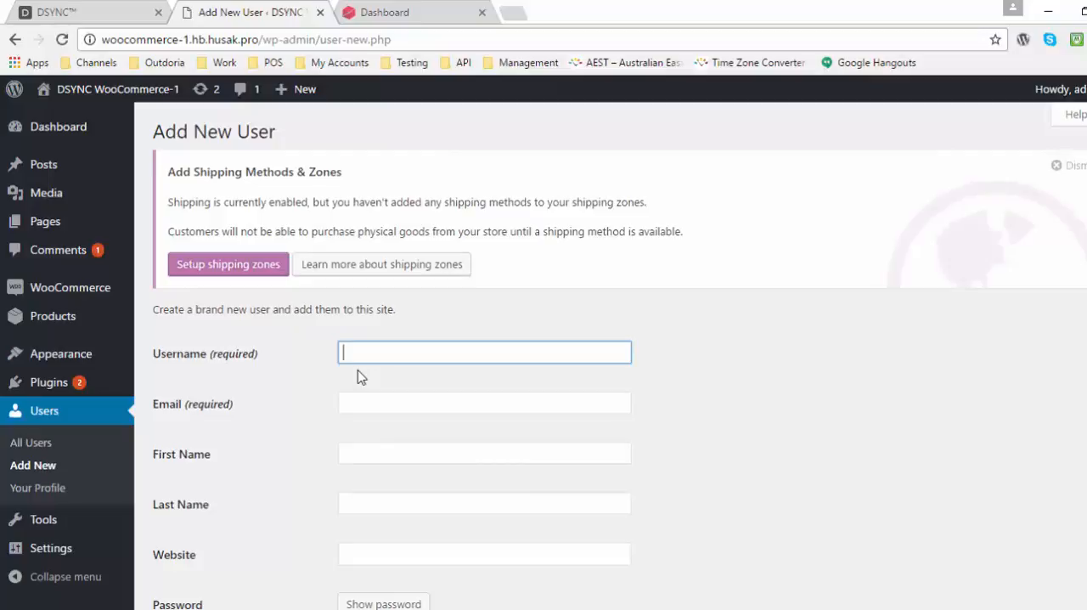
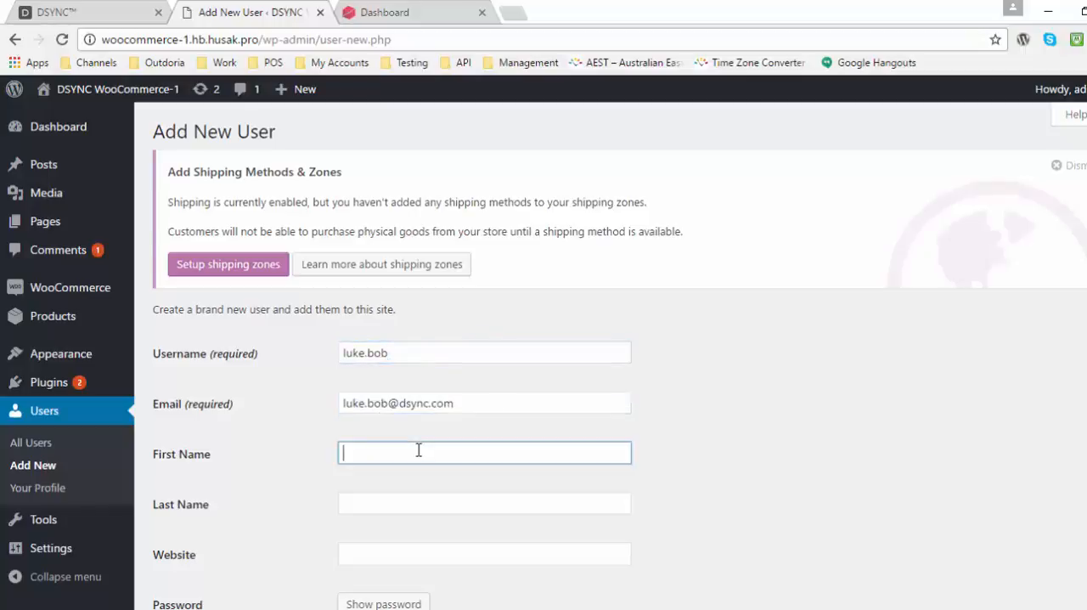
type("Luke")
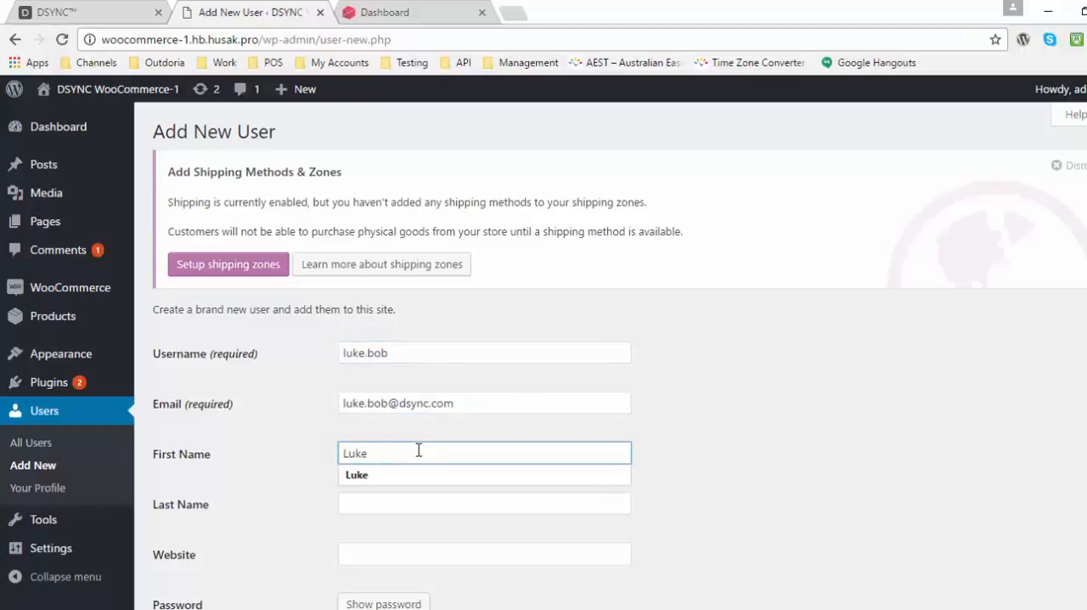
type("Bob")
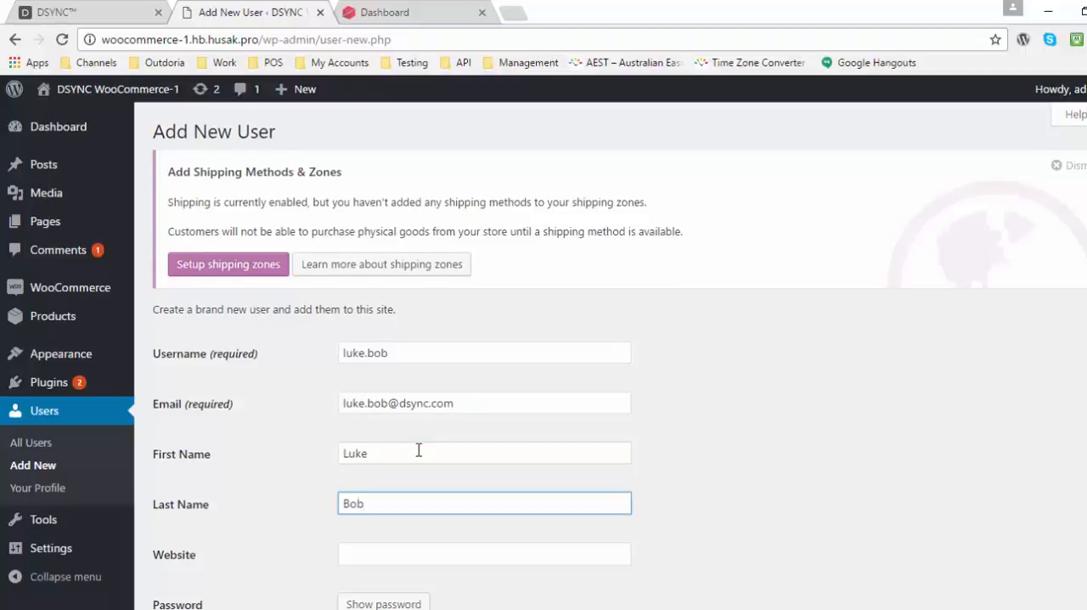
type("www.dsync.com")
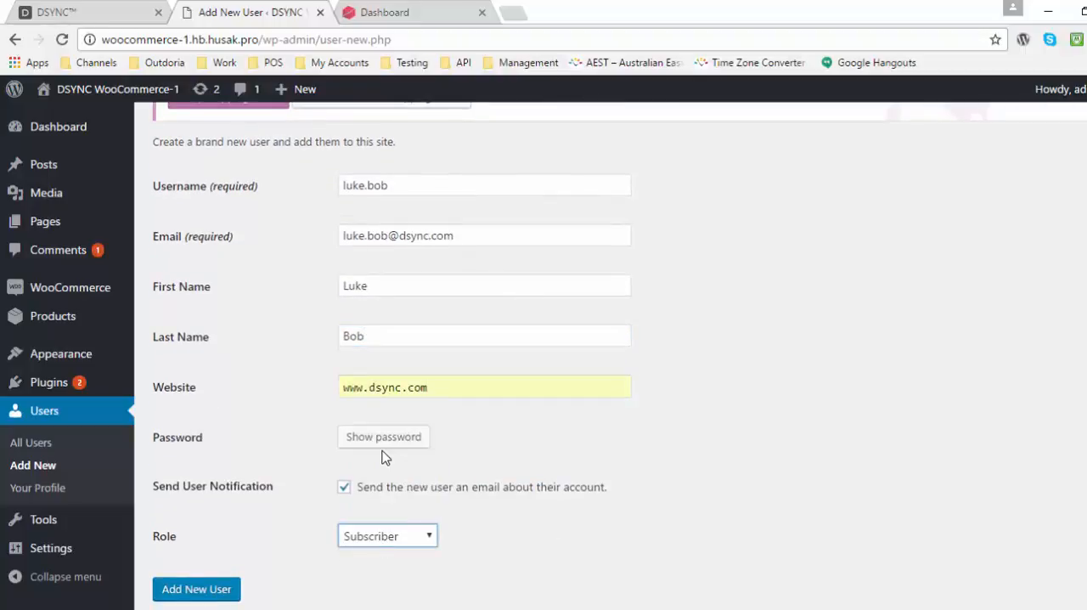
left_click(392, 12)
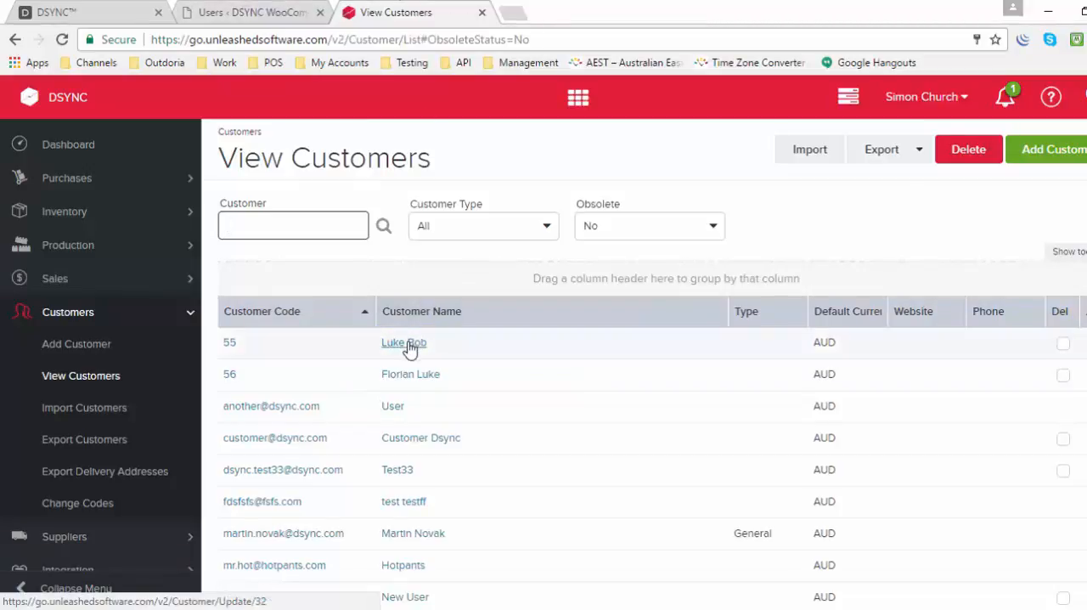
mouse_move(285, 234)
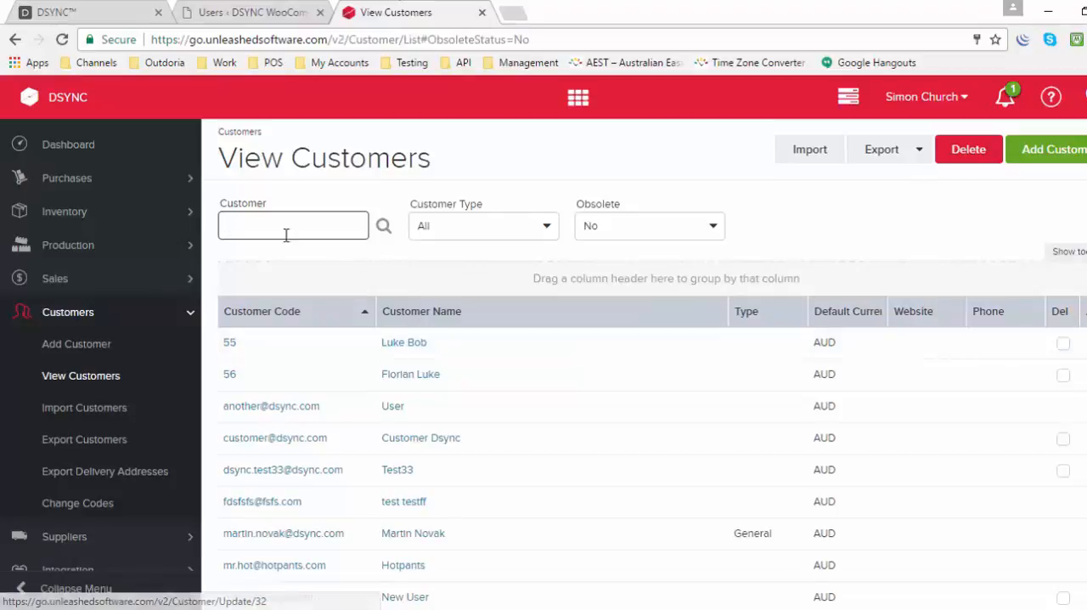
left_click(1051, 149)
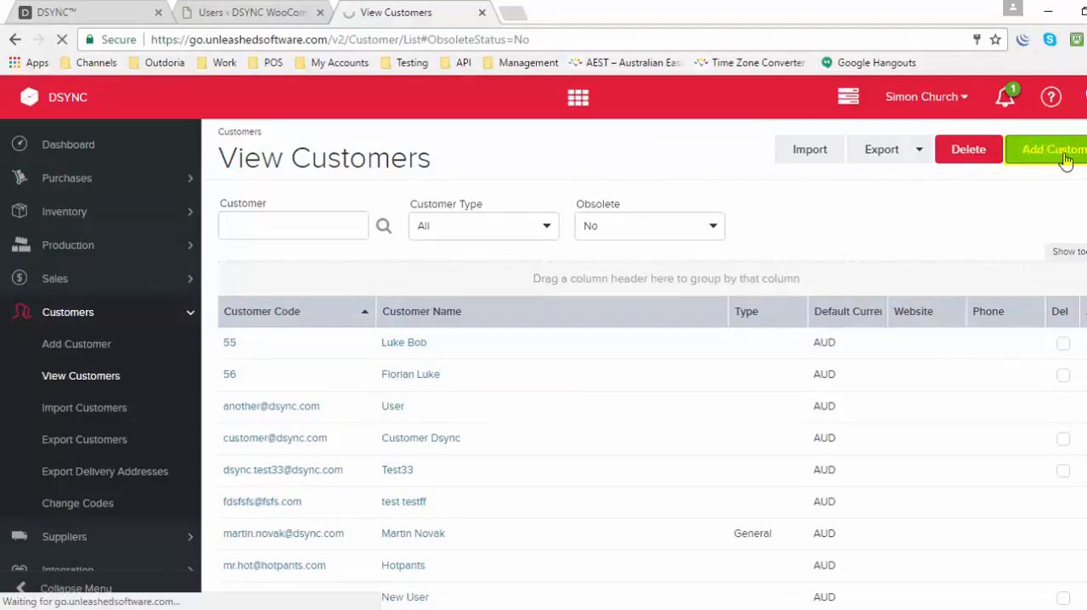
Add an Unleashed customer with code 54342 and name Florian Unleashed, then show Contacts.
left_click(1050, 150)
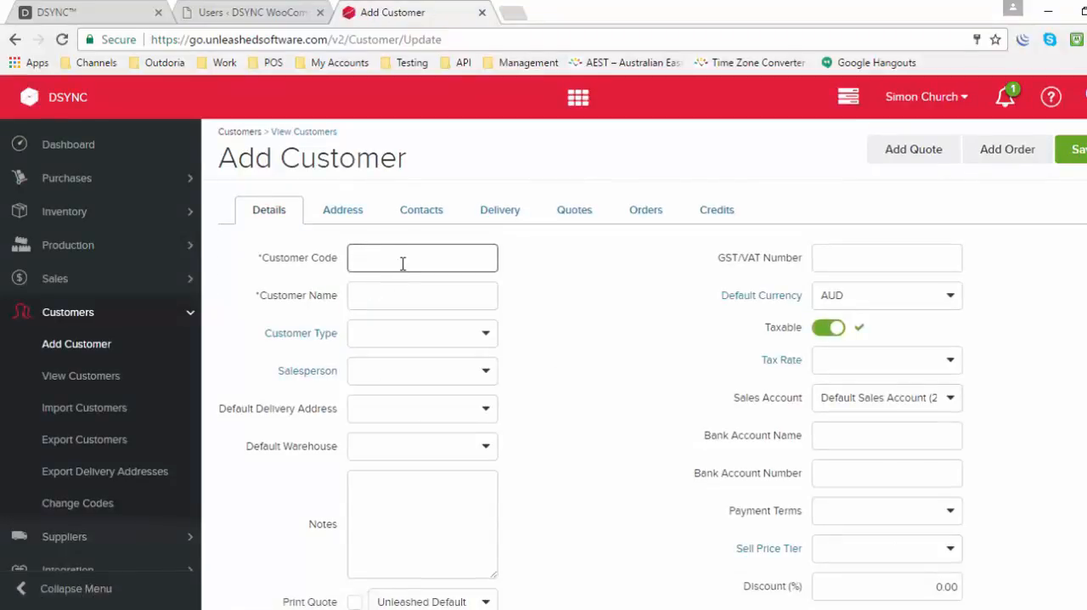
type("54342")
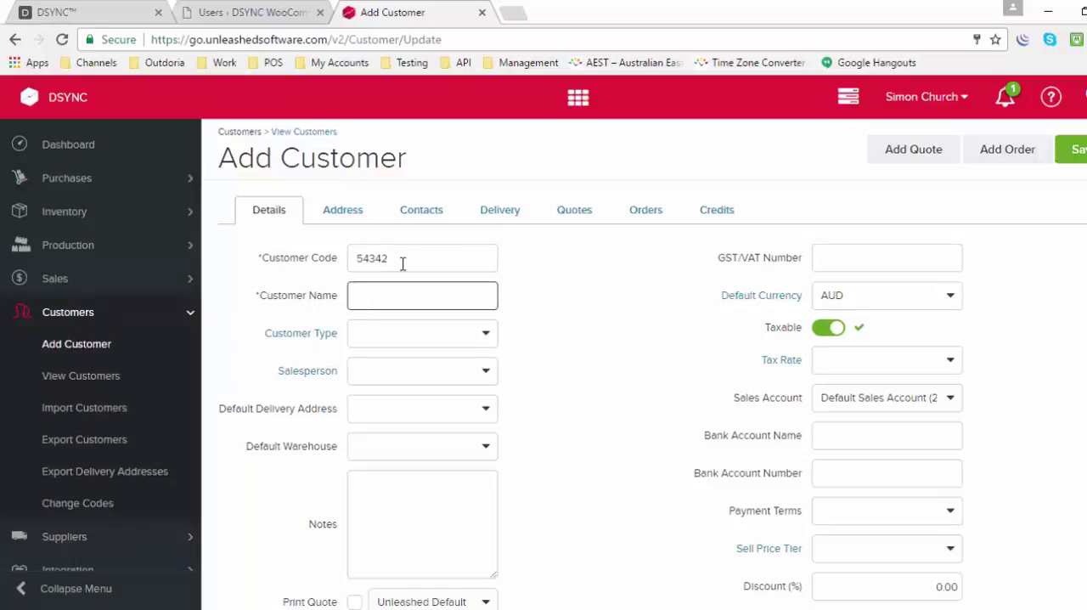
type("Florian")
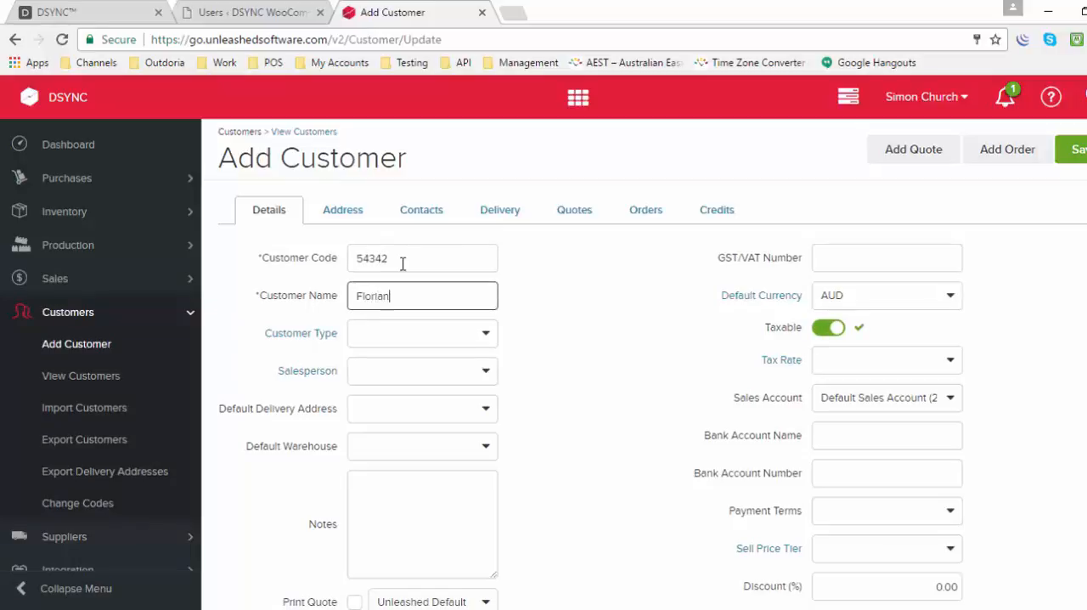
type("L")
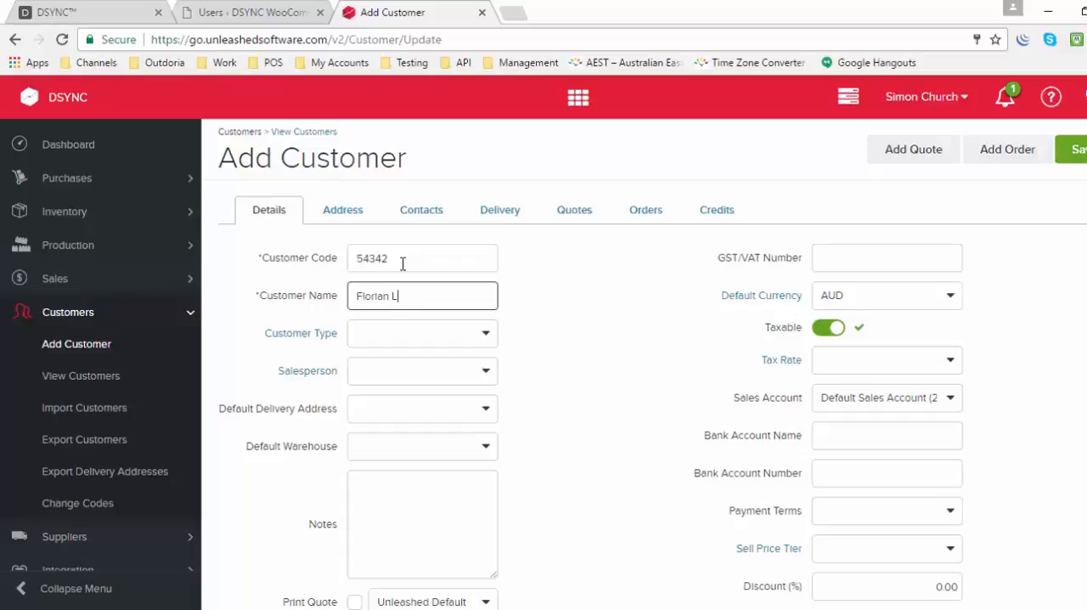
key("Backspace")
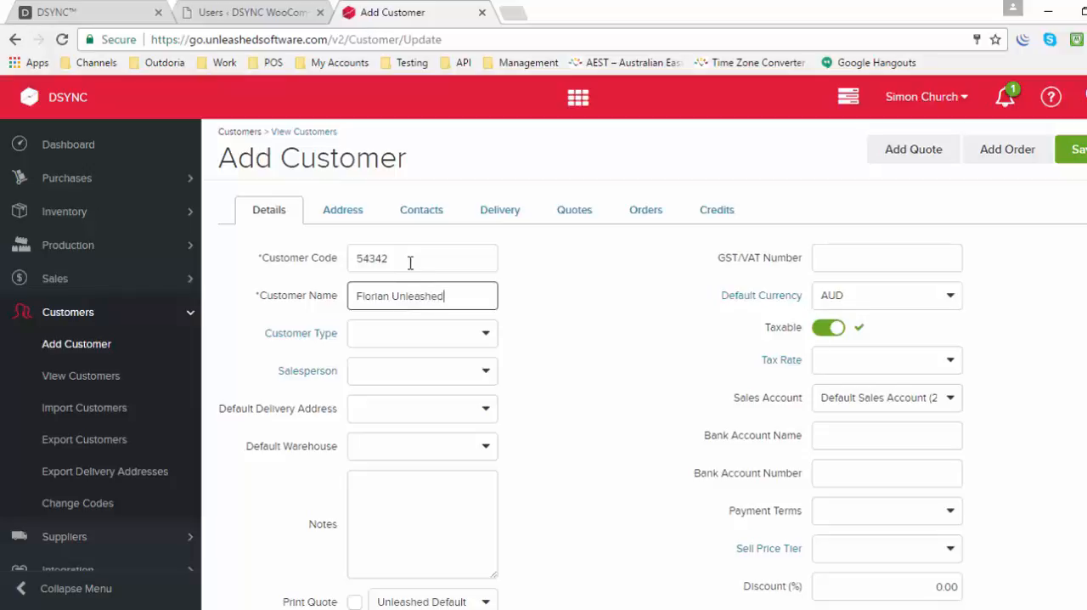
scroll("down", 3)
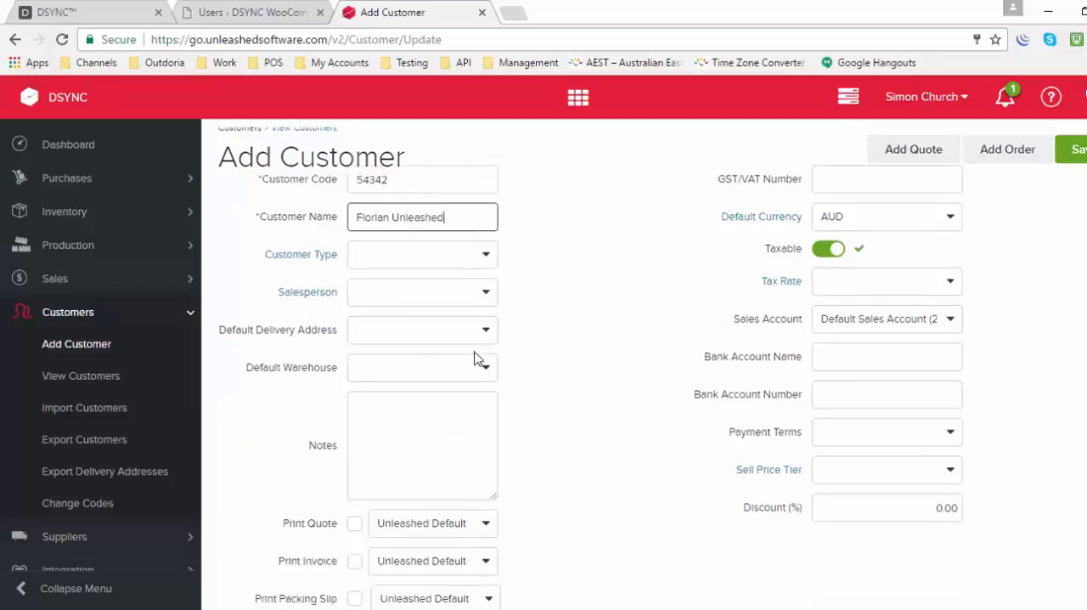
left_click(421, 210)
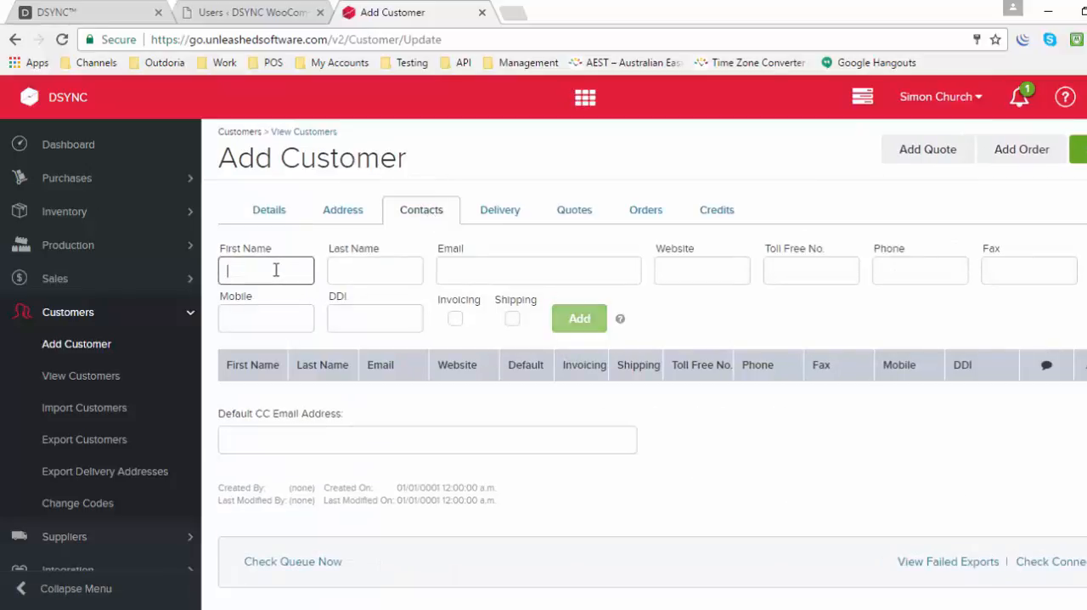
type("Florian")
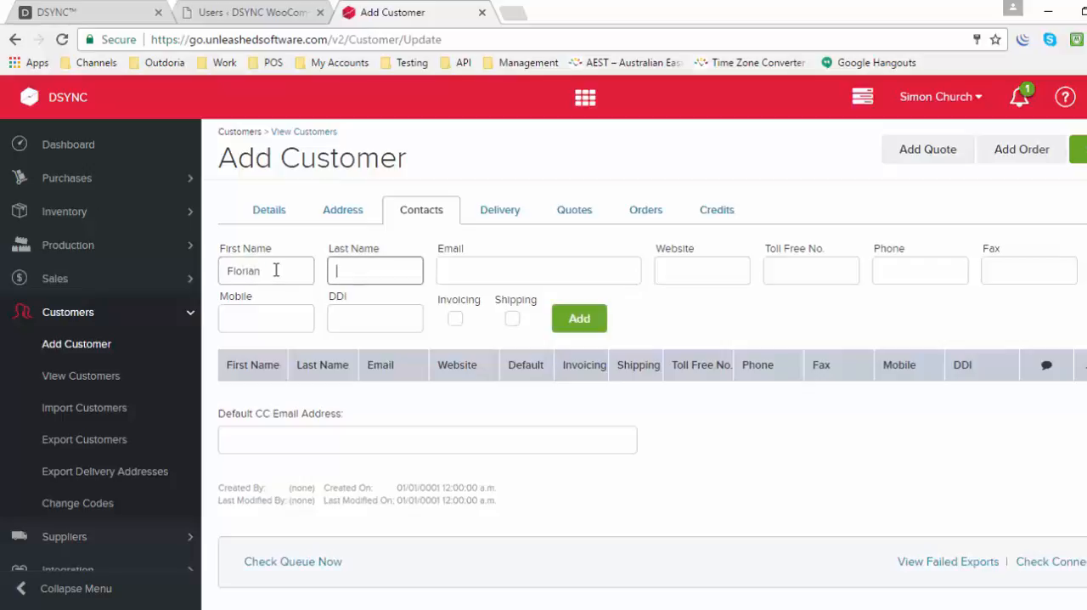
type("Unleas")
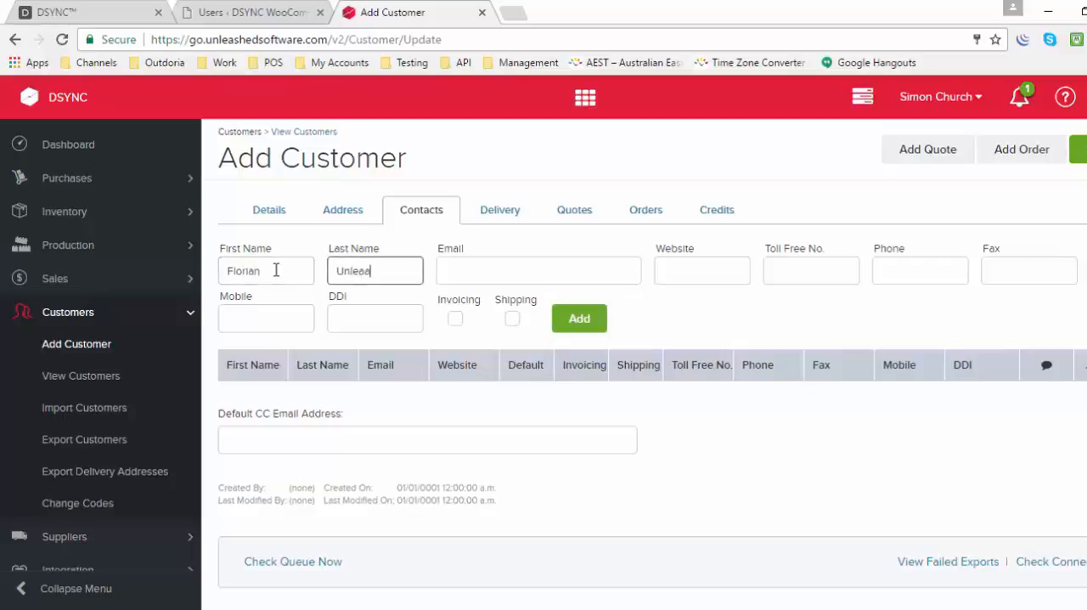
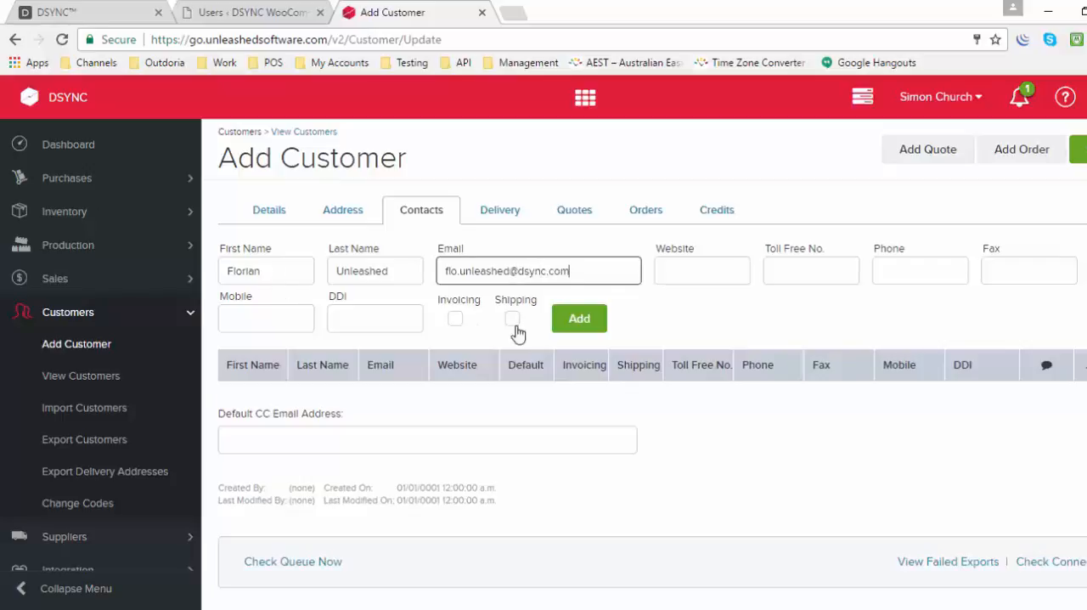
left_click(578, 319)
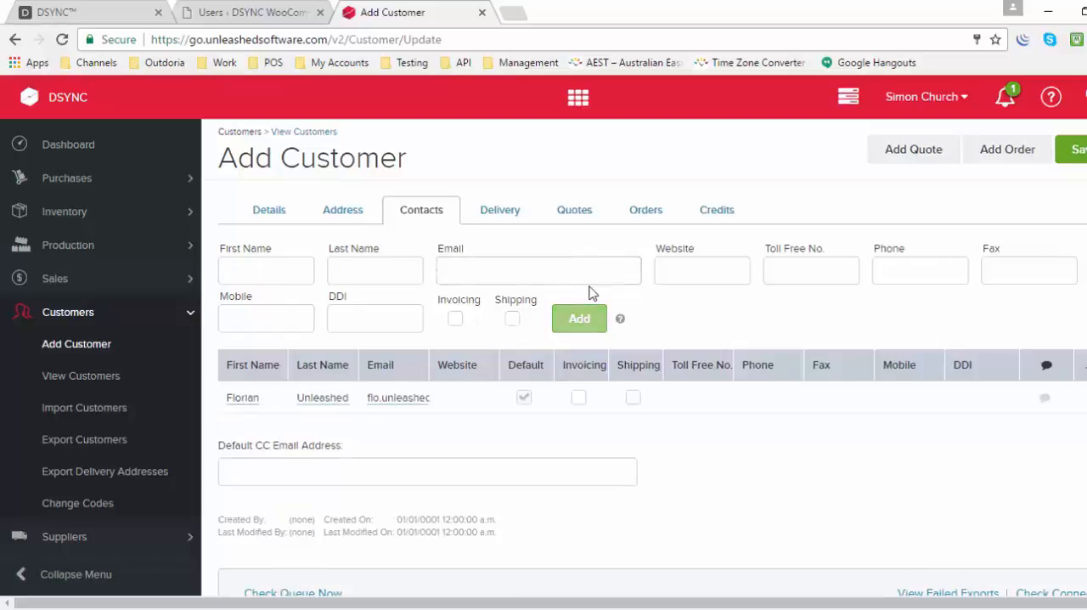
mouse_move(373, 228)
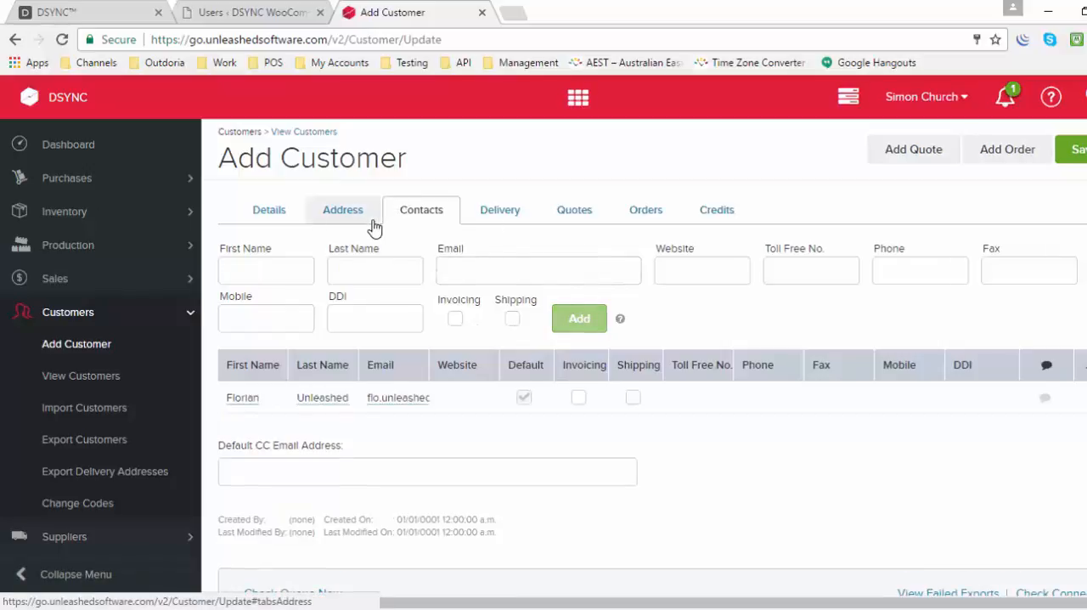
mouse_move(322, 228)
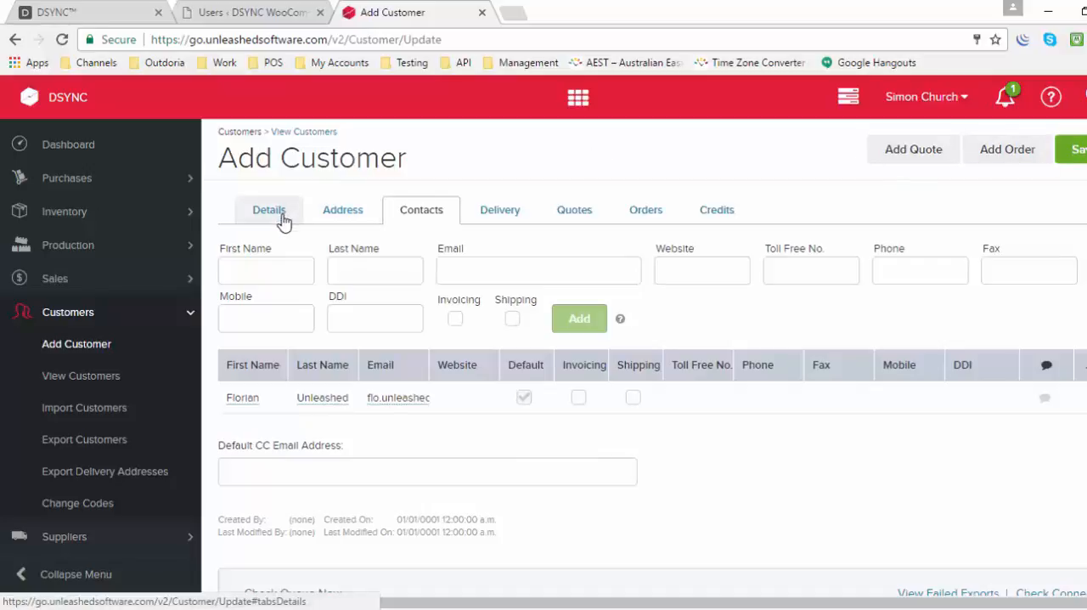
Save customer 54342 Florian Unleashed from the Details tab.
left_click(268, 210)
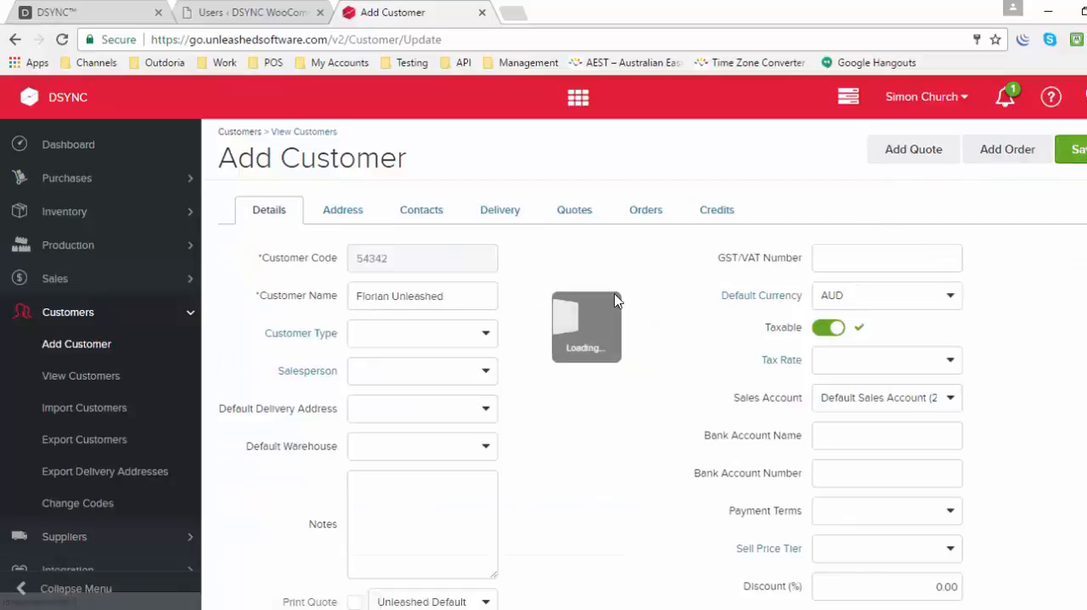
left_click(1077, 149)
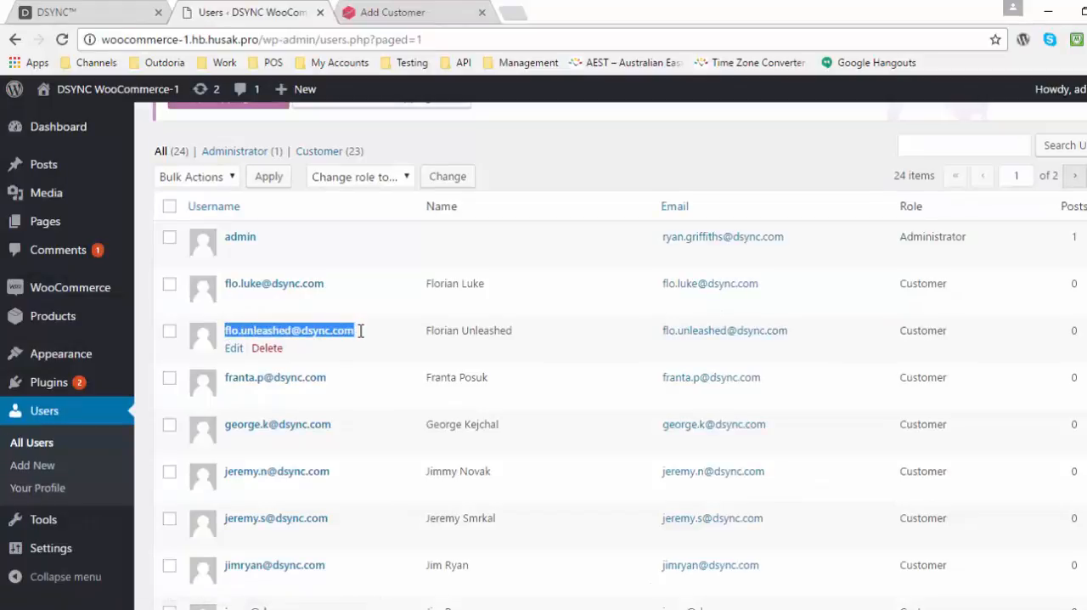
mouse_move(373, 391)
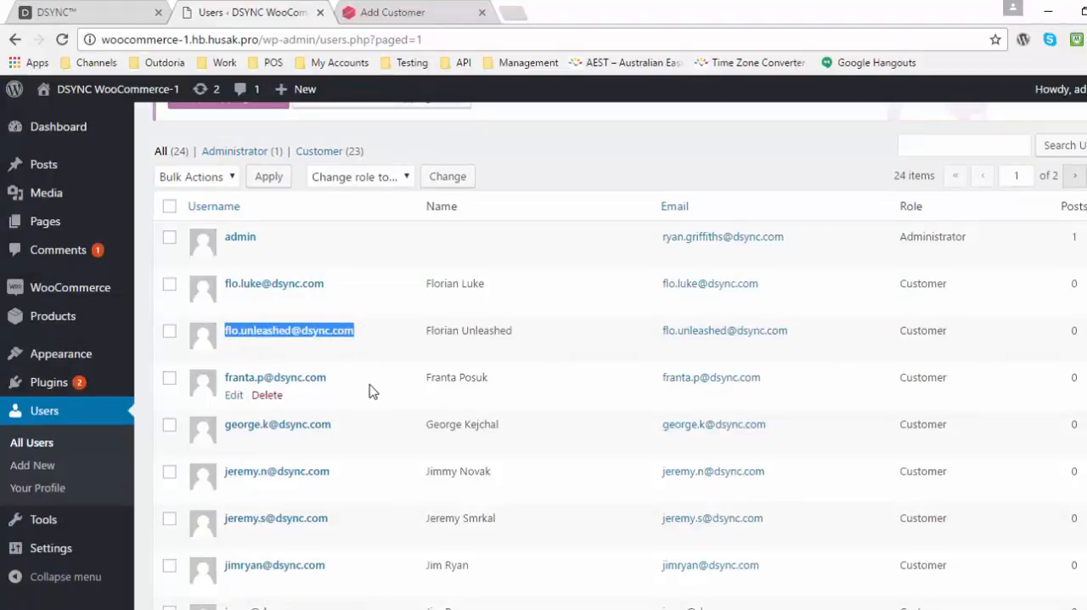